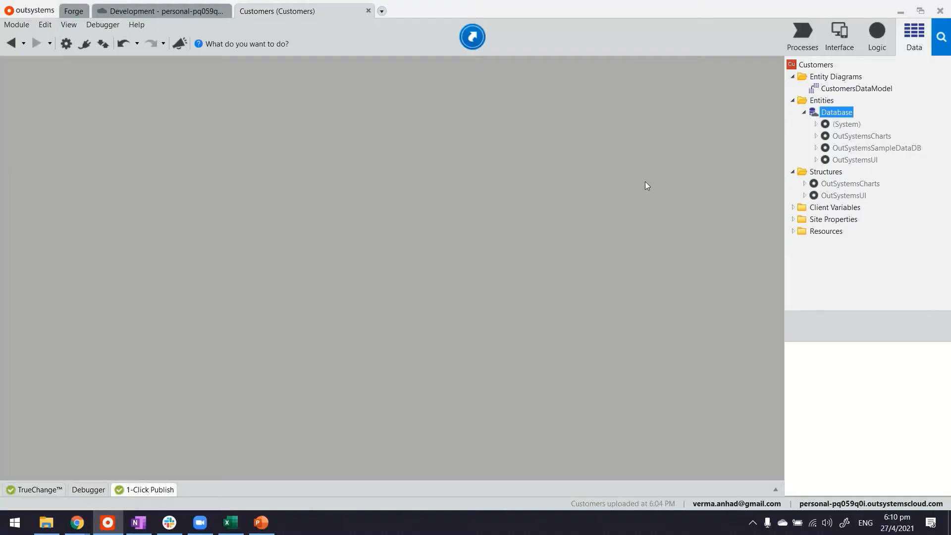
pyautogui.moveTo(440, 113)
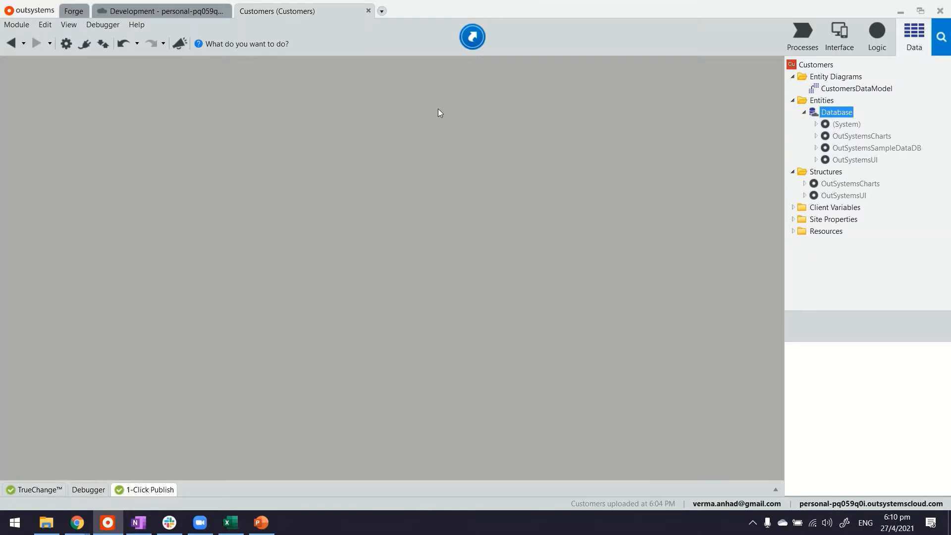
pyautogui.moveTo(425, 126)
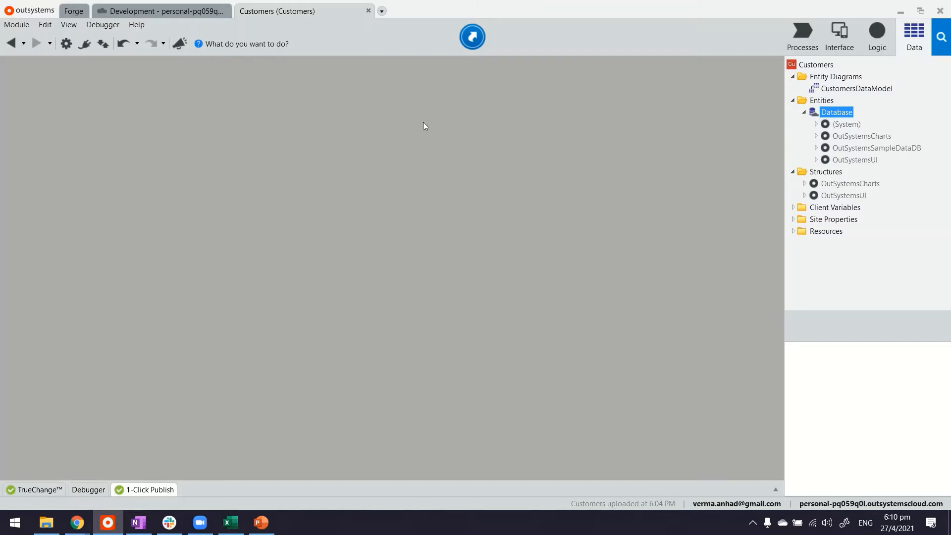
pyautogui.moveTo(409, 126)
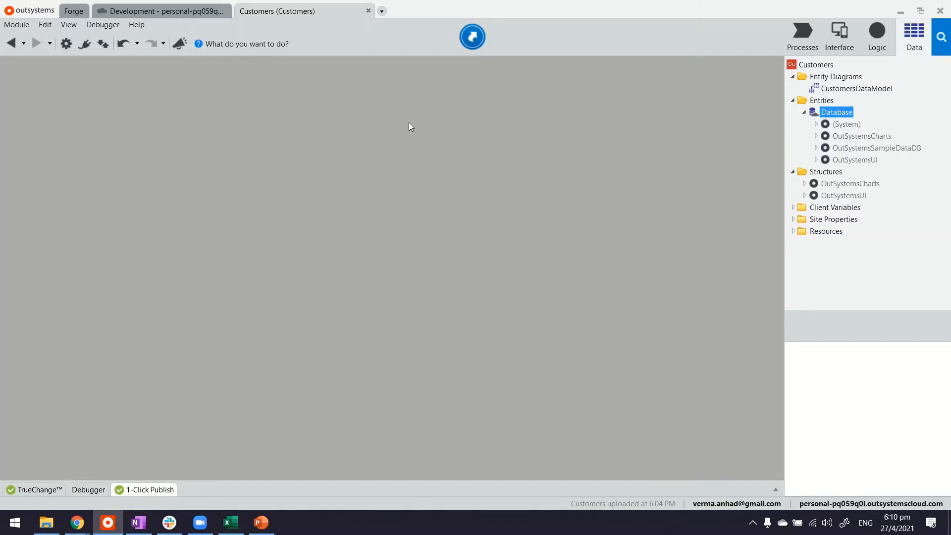
pyautogui.moveTo(839, 35)
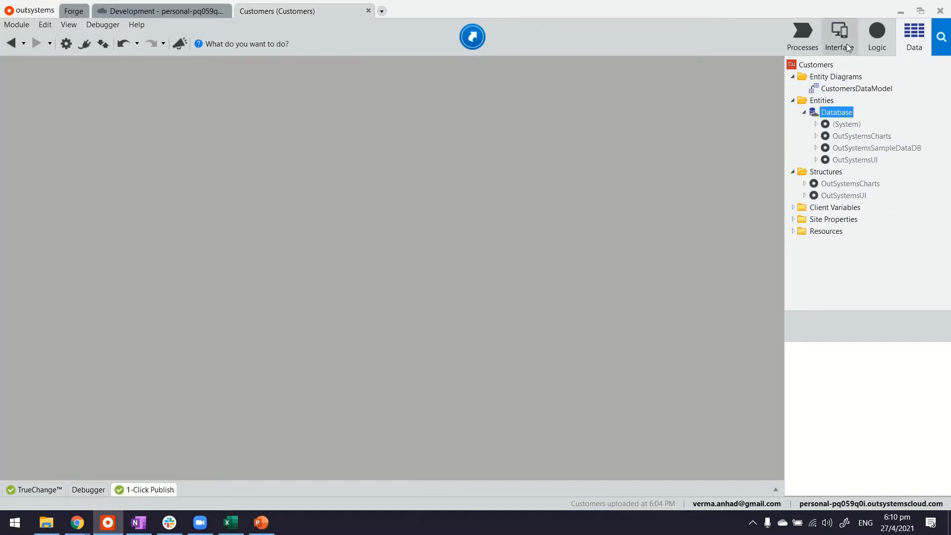
# Step: Bring the Customers workbook to the front and review its customer rows
pyautogui.click(816, 64)
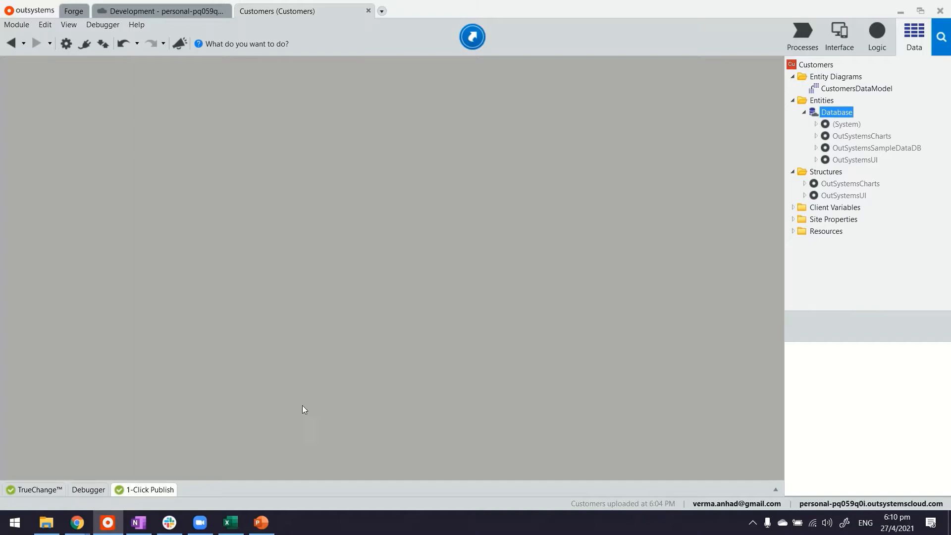
pyautogui.moveTo(236, 522)
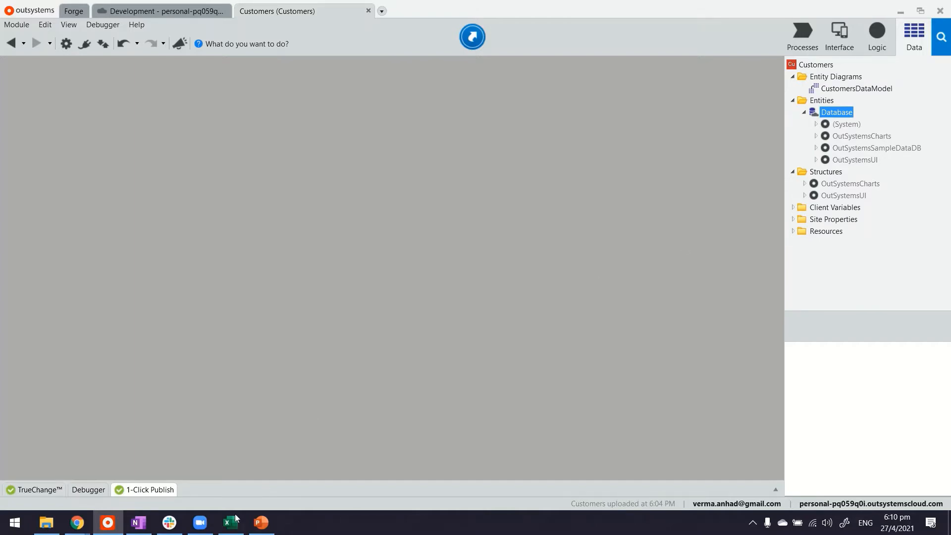
pyautogui.click(229, 522)
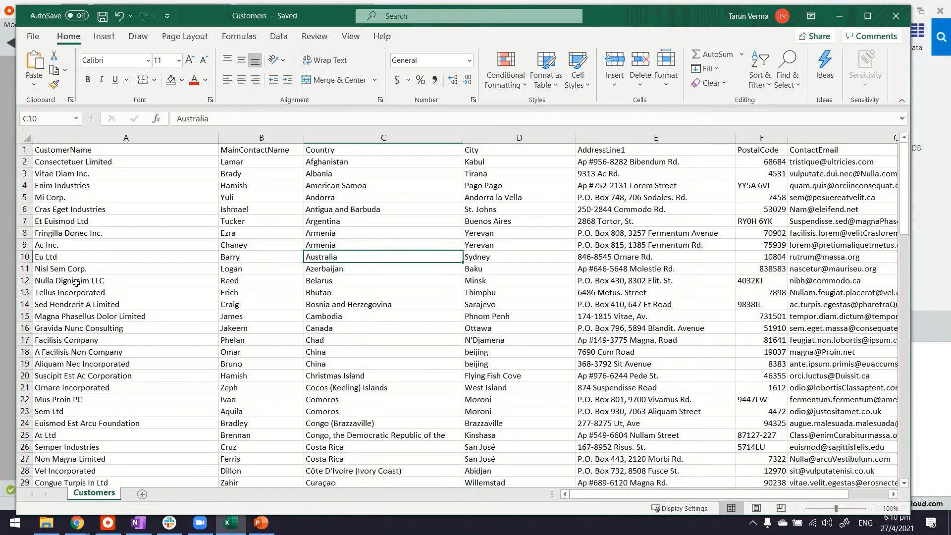
pyautogui.moveTo(157, 155)
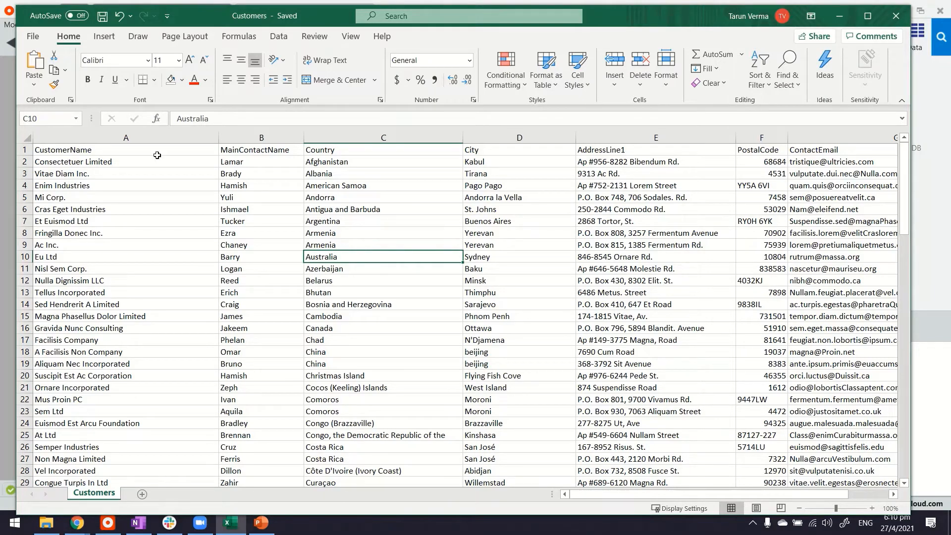
pyautogui.moveTo(557, 352)
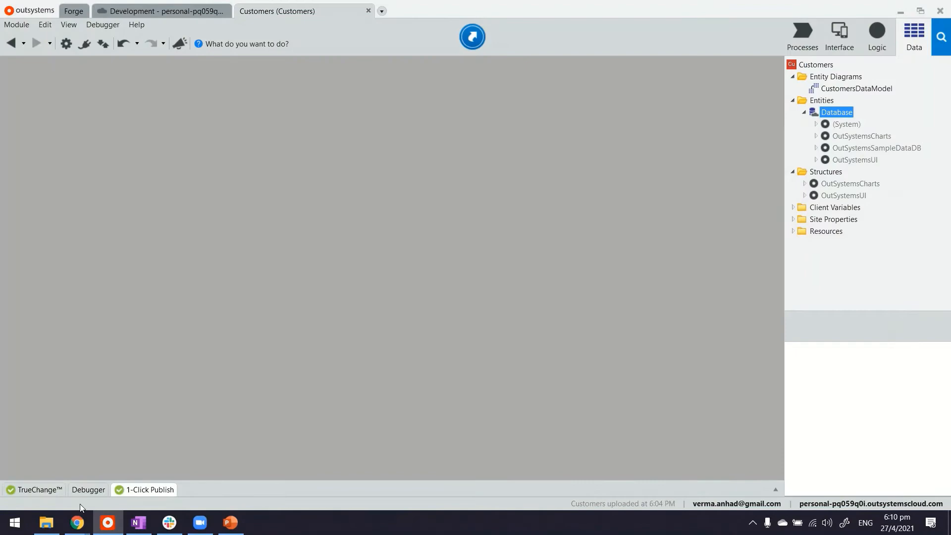
# Step: Import the customer Excel file, creating the Customer entity and Excel_Customers structure
pyautogui.click(46, 522)
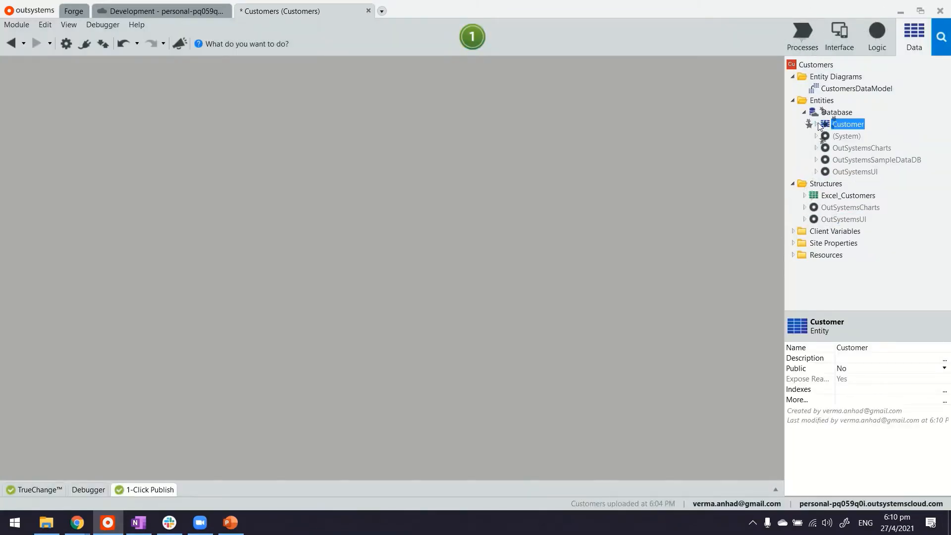
pyautogui.click(808, 124)
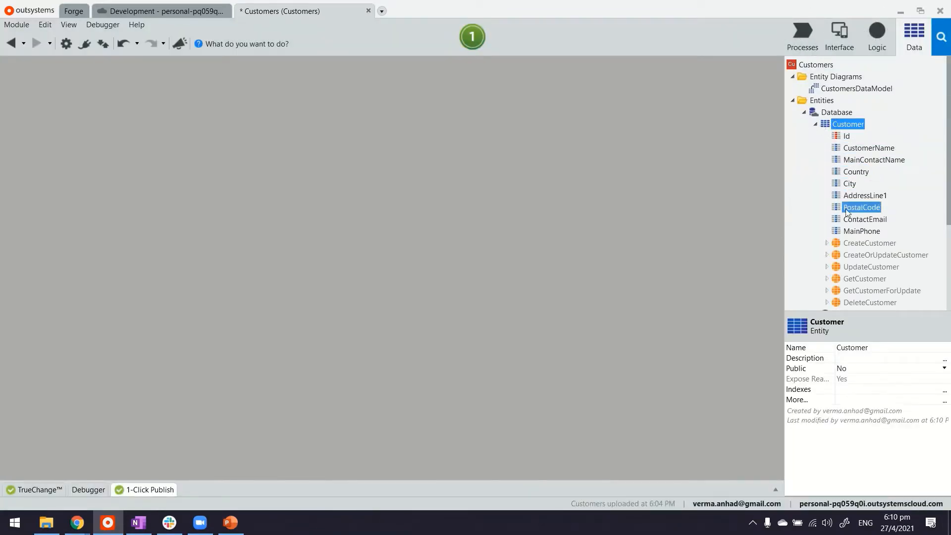
pyautogui.click(817, 123)
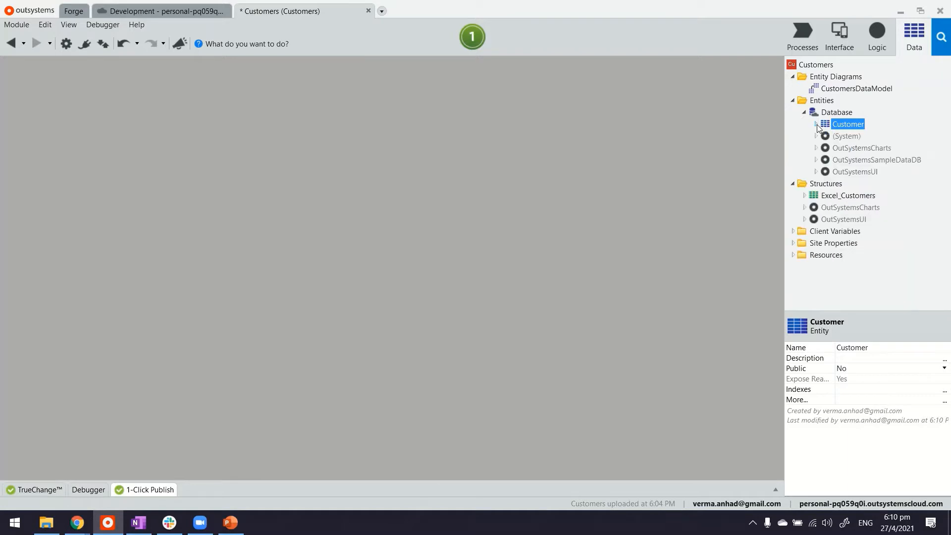
pyautogui.click(826, 184)
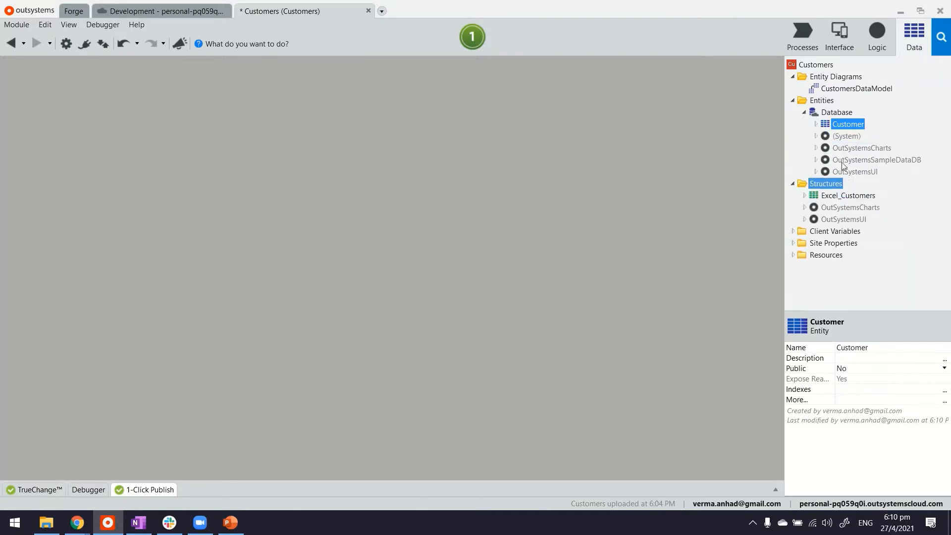
pyautogui.moveTo(802, 32)
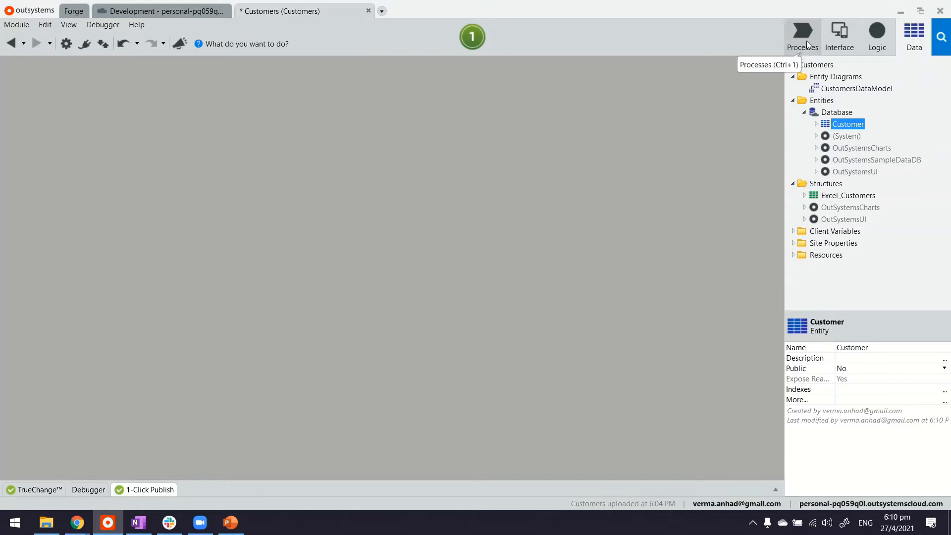
# Step: Show the BootstrapCustomers timer under Timers in the Processes layer
pyautogui.click(801, 36)
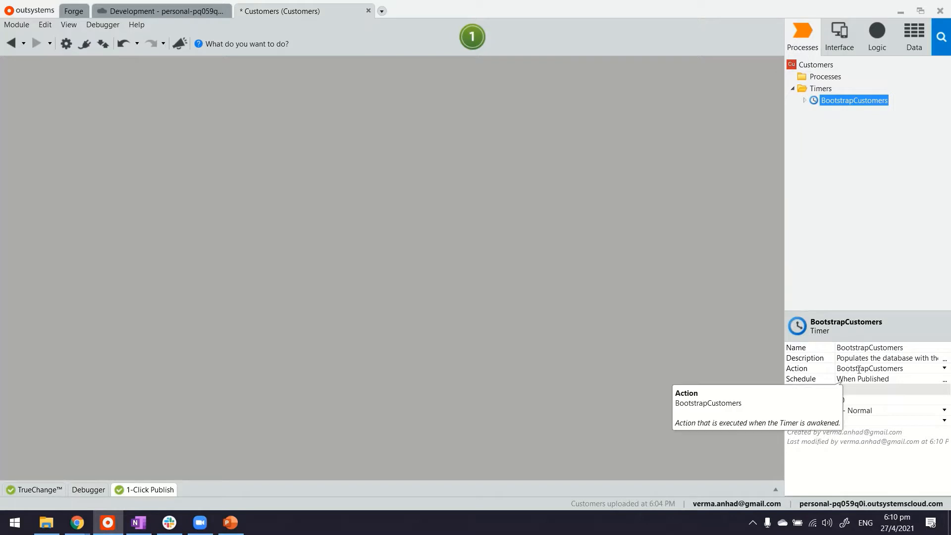
pyautogui.moveTo(940, 370)
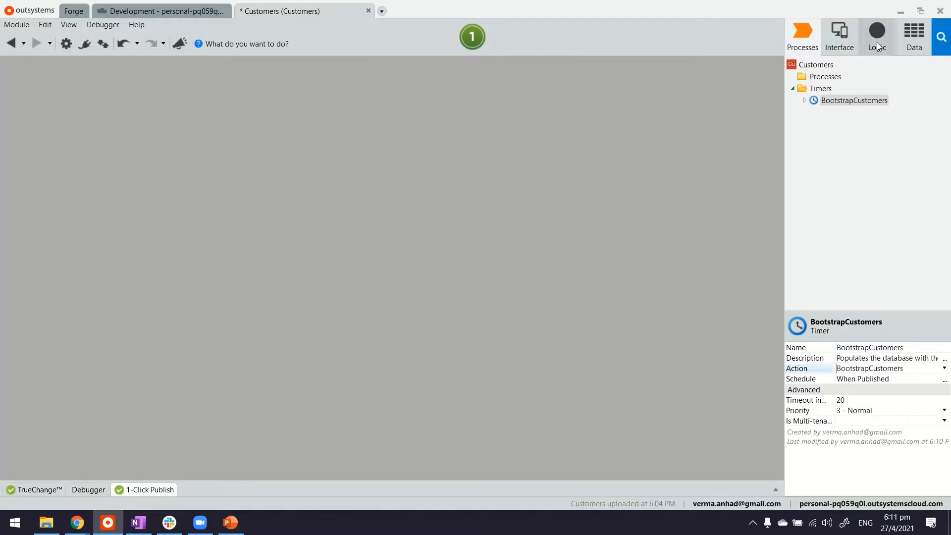
# Step: Open the BootstrapCustomers server action flow and review its GetCustomers and ConvertFromExcel steps
pyautogui.click(876, 32)
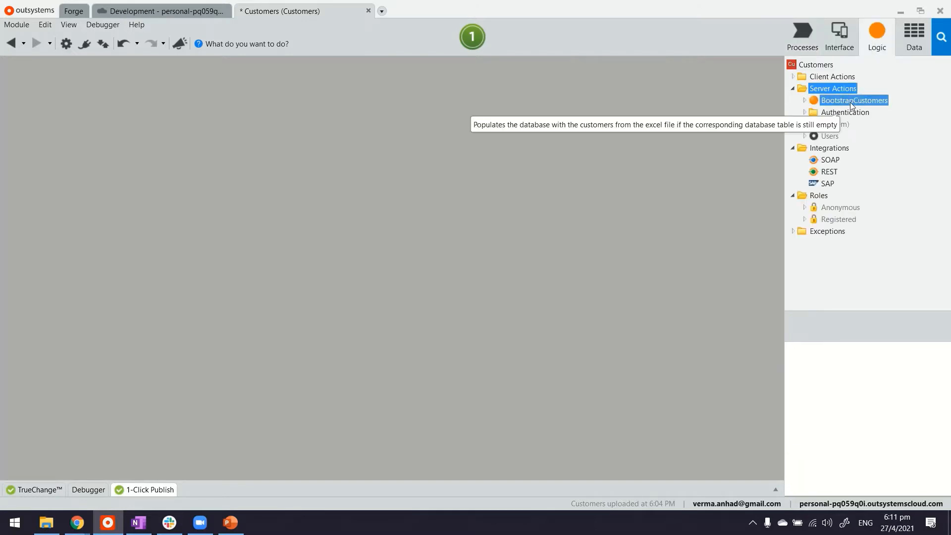
pyautogui.doubleClick(853, 100)
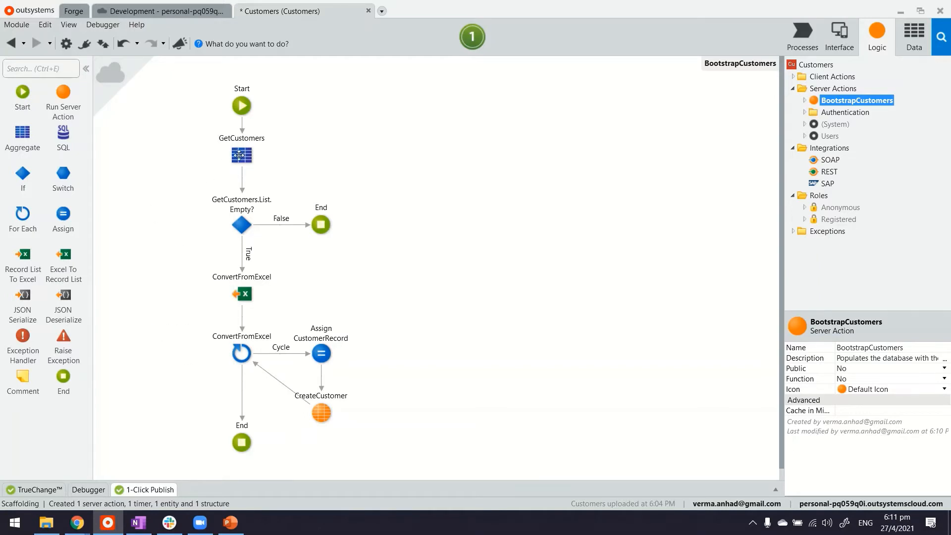
pyautogui.click(240, 155)
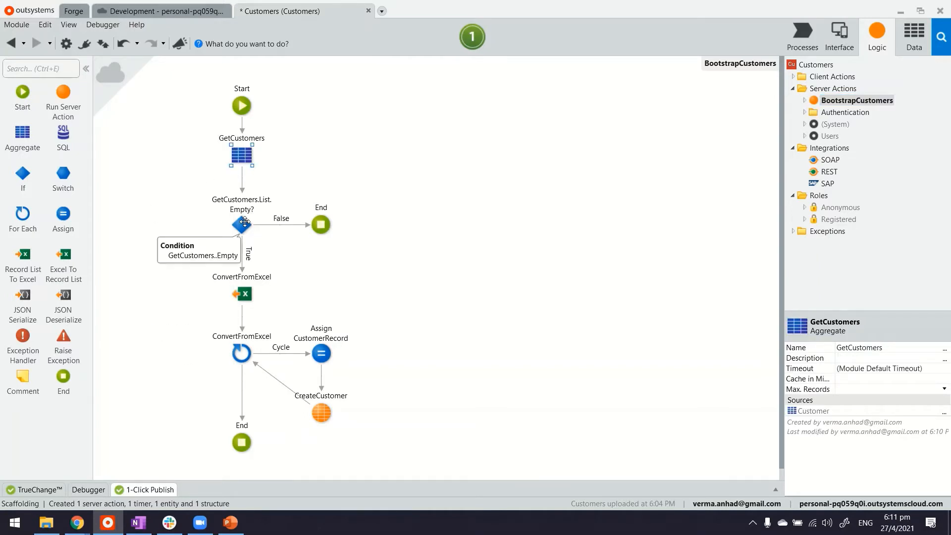
pyautogui.click(241, 293)
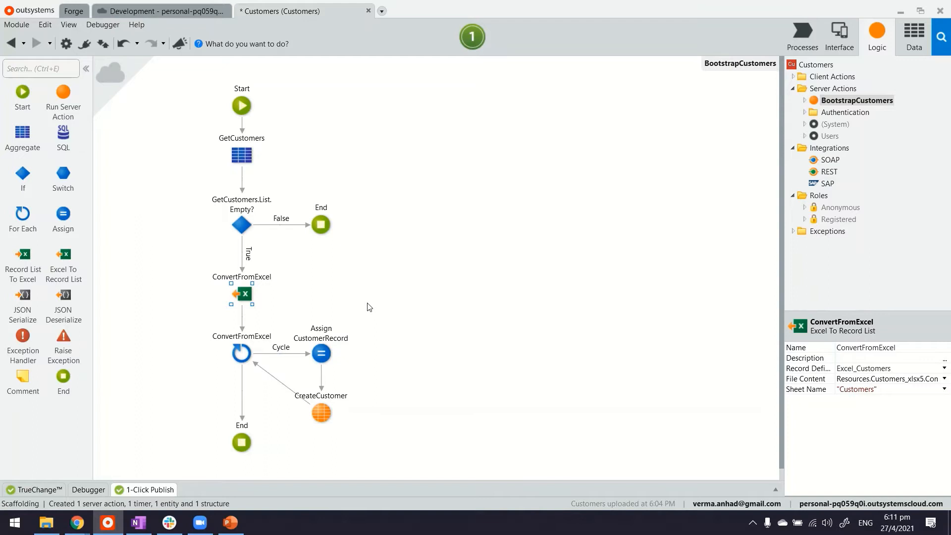
pyautogui.moveTo(337, 300)
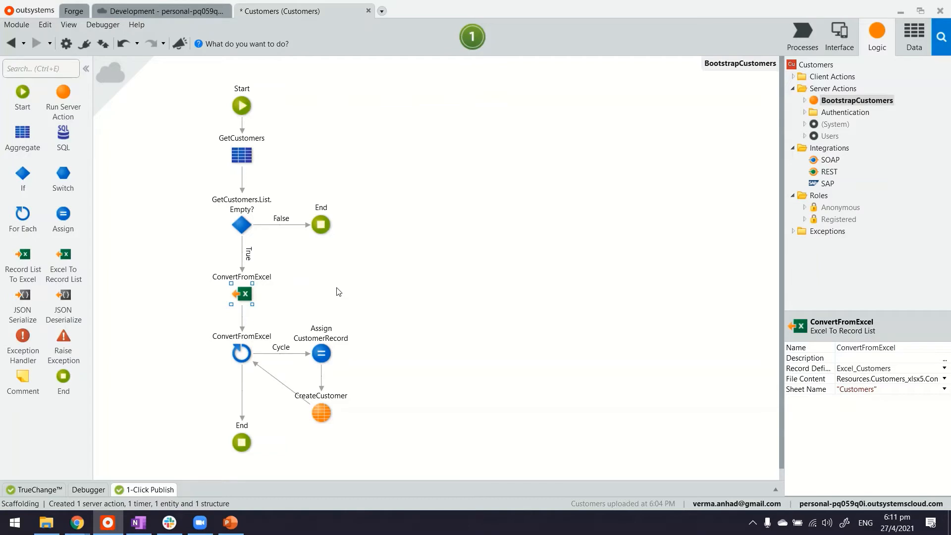
pyautogui.moveTo(578, 185)
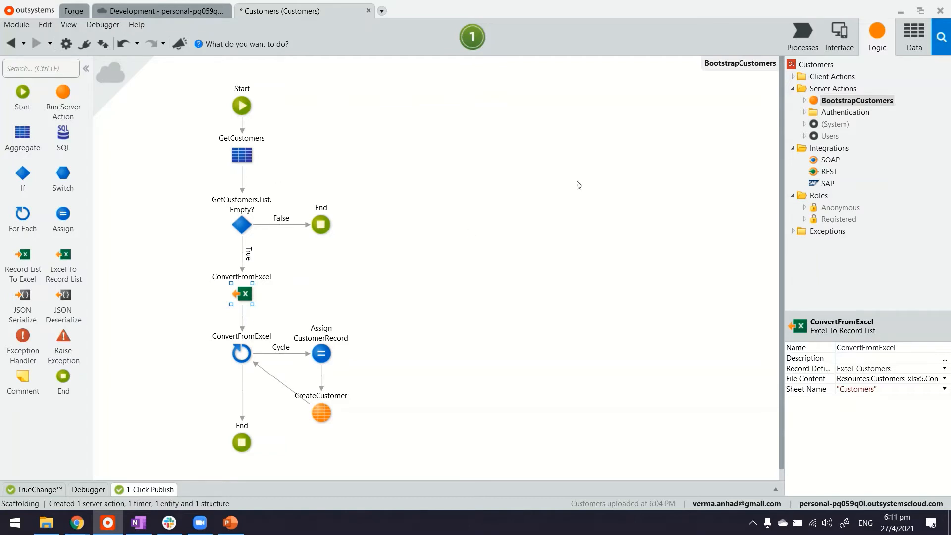
# Step: Return to Logic and expand the BootstrapCustomers server action to show its CustomerRecord variable
pyautogui.click(801, 32)
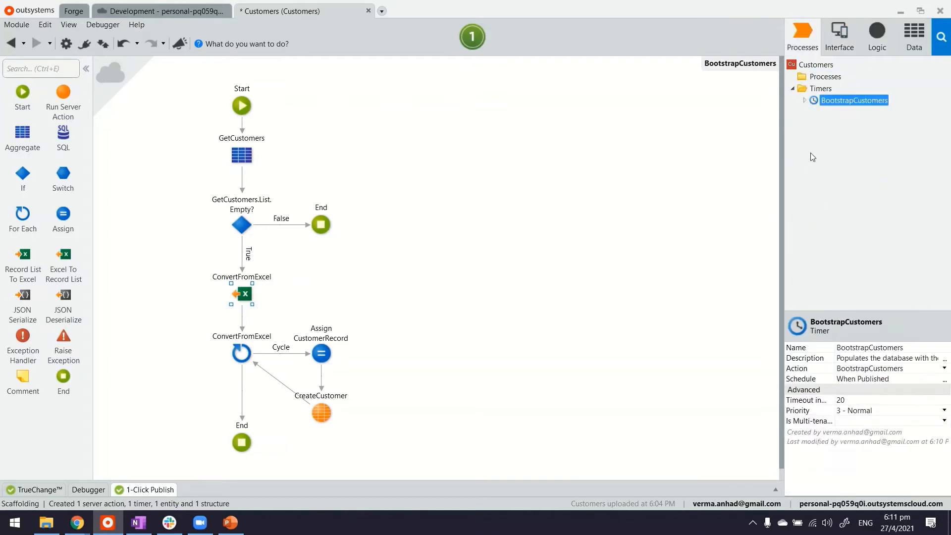
pyautogui.moveTo(819, 143)
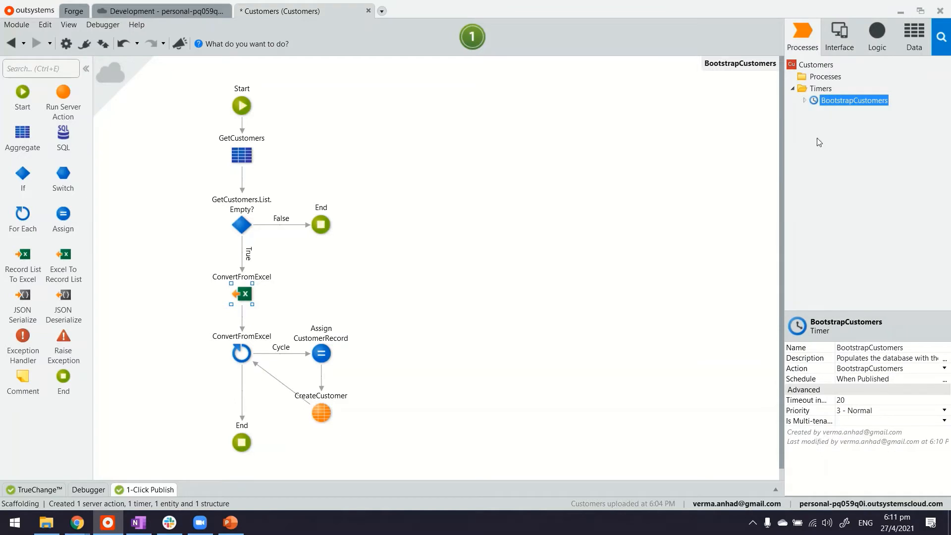
pyautogui.click(821, 88)
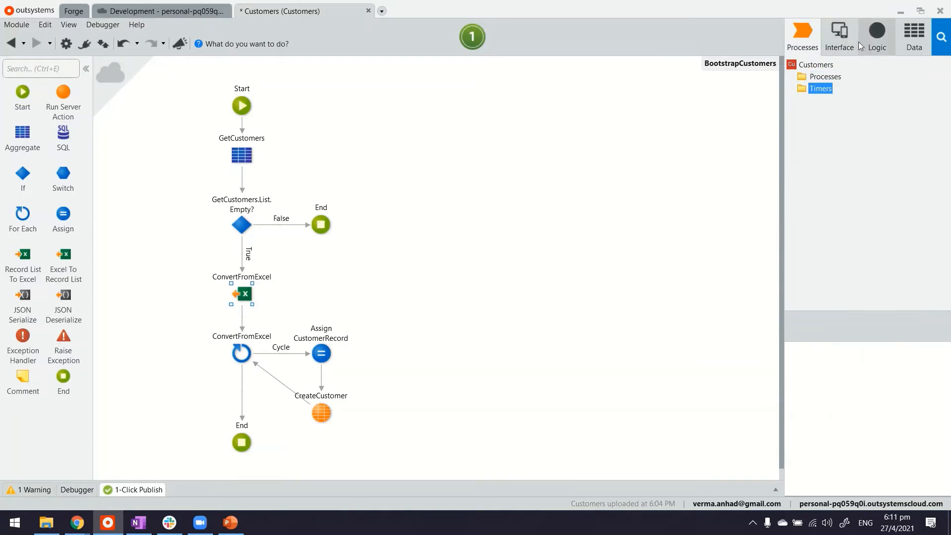
pyautogui.click(875, 36)
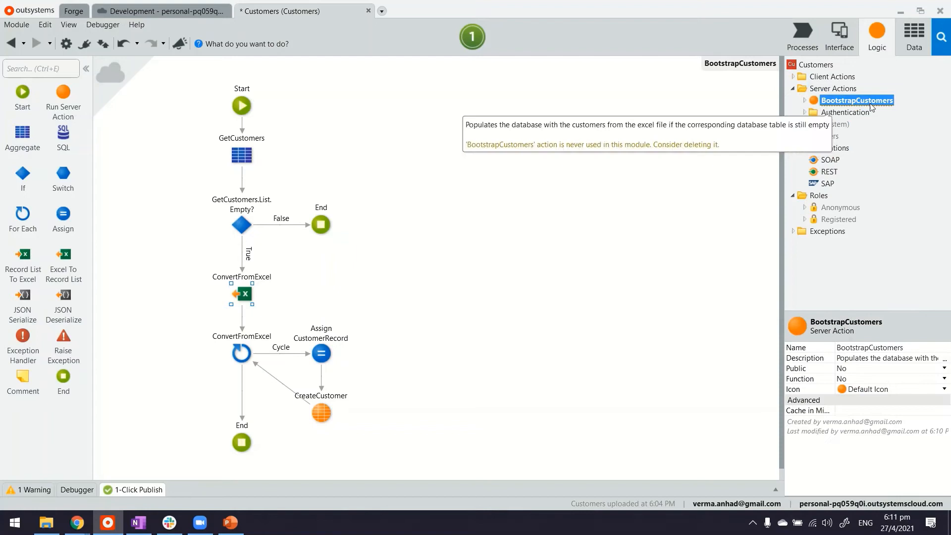
pyautogui.click(793, 100)
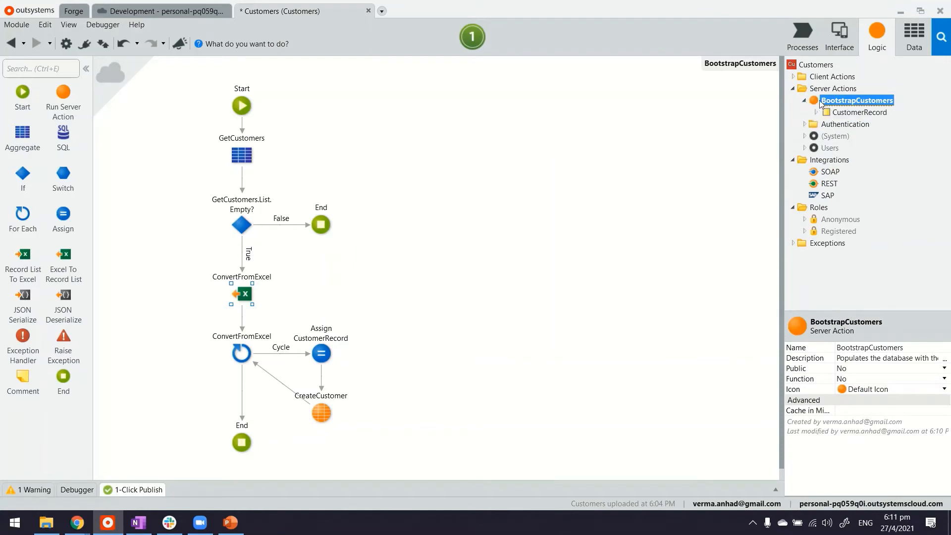
# Step: Add a mandatory File input parameter of Binary Data type to BootstrapCustomers
pyautogui.rightClick(857, 100)
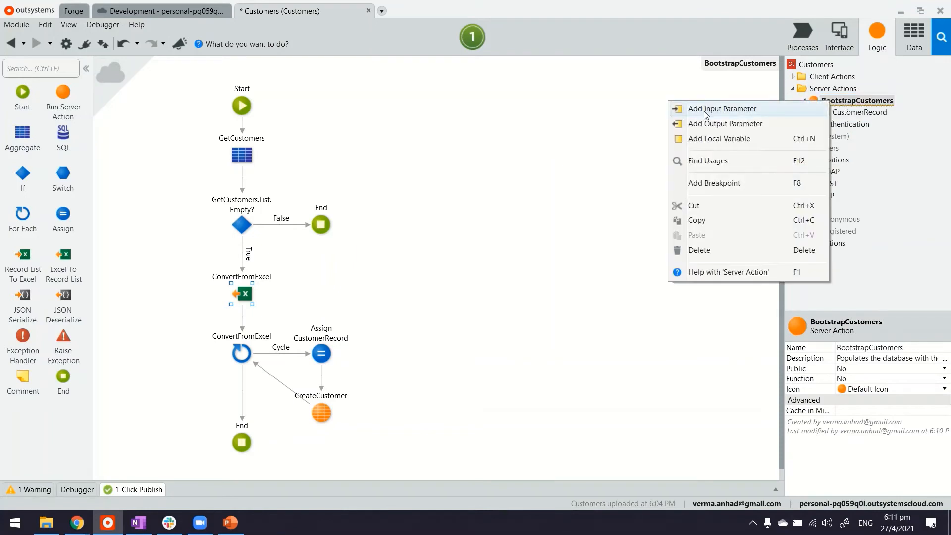
pyautogui.click(722, 108)
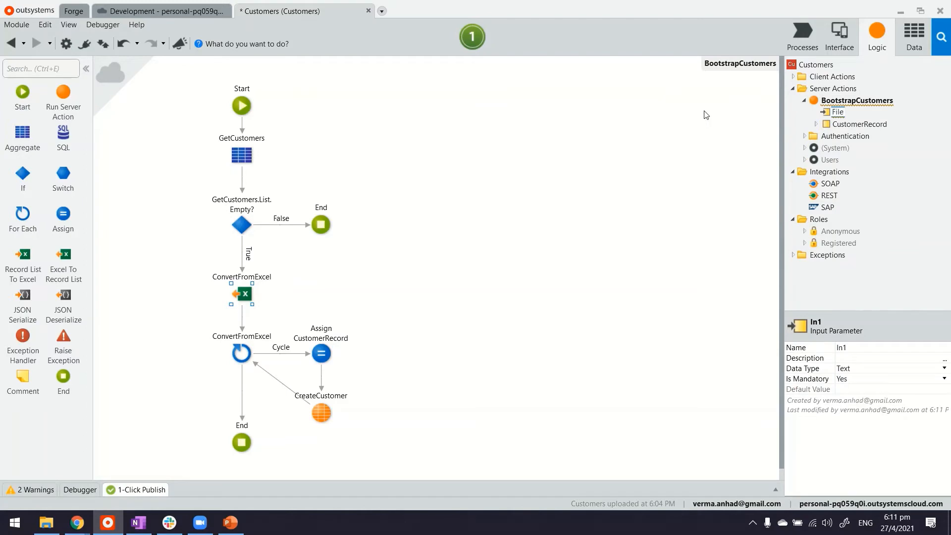
pyautogui.click(838, 113)
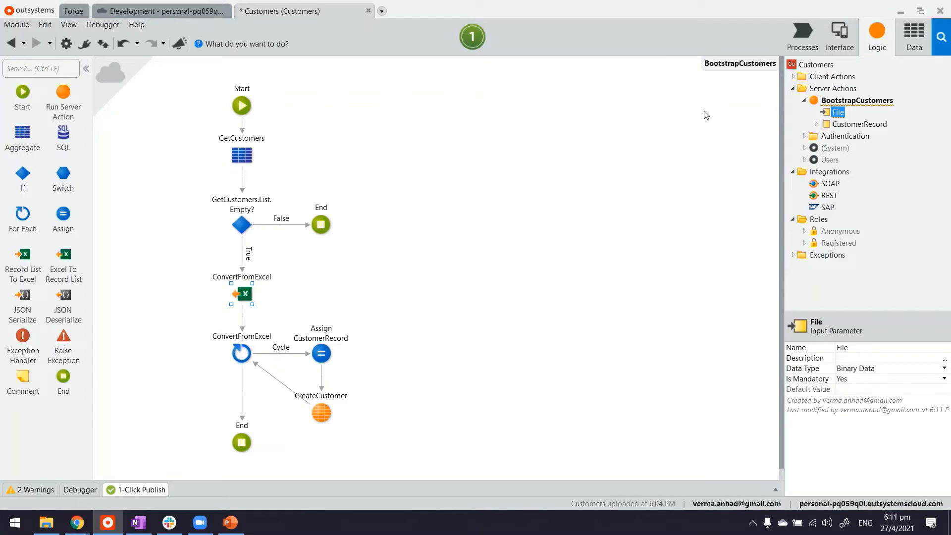
pyautogui.moveTo(783, 110)
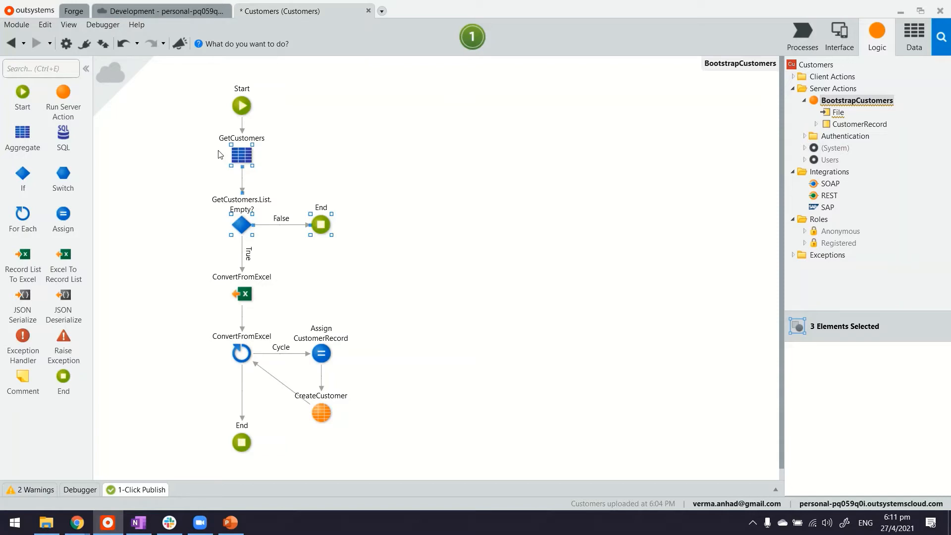
# Step: Delete GetCustomers and the empty-list check so Start leads directly to ConvertFromExcel
pyautogui.press('Delete')
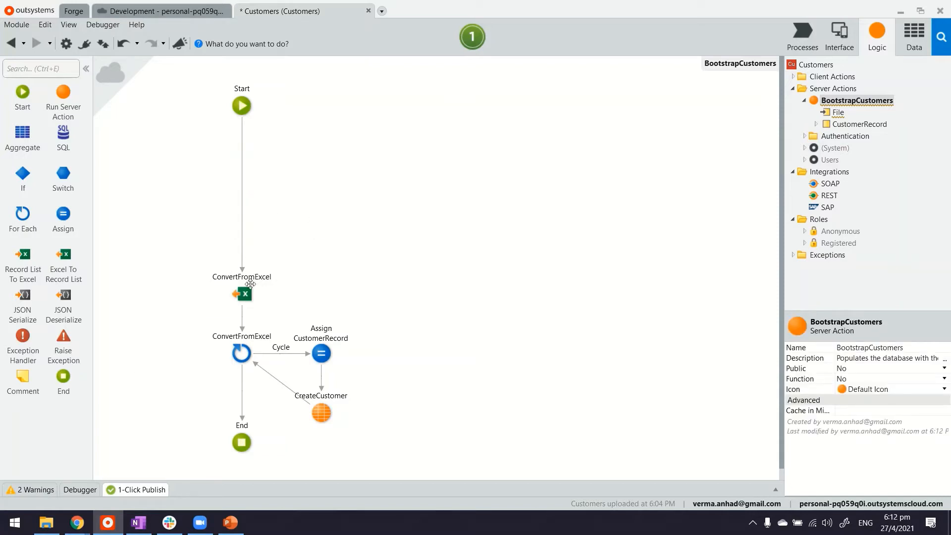
pyautogui.click(243, 292)
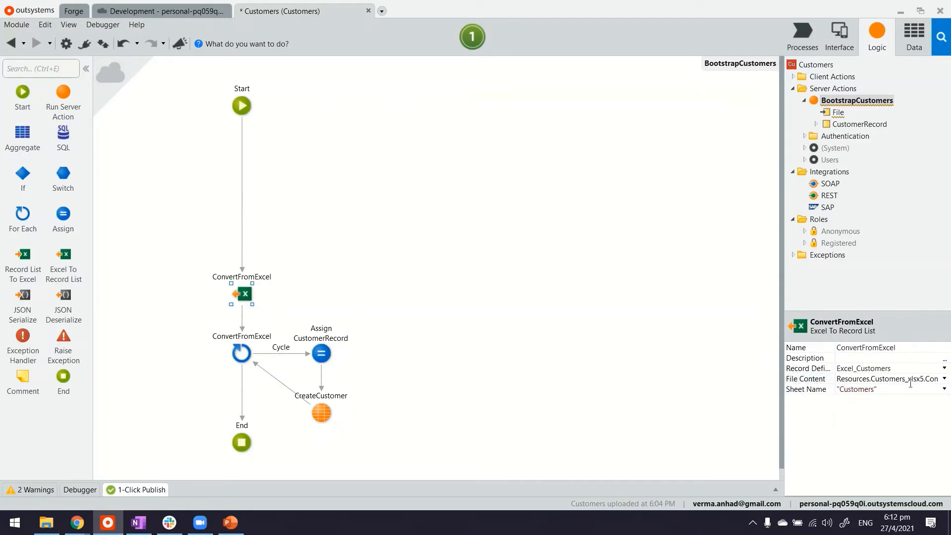
# Step: Set ConvertFromExcel's File Content to the File input parameter
pyautogui.click(944, 379)
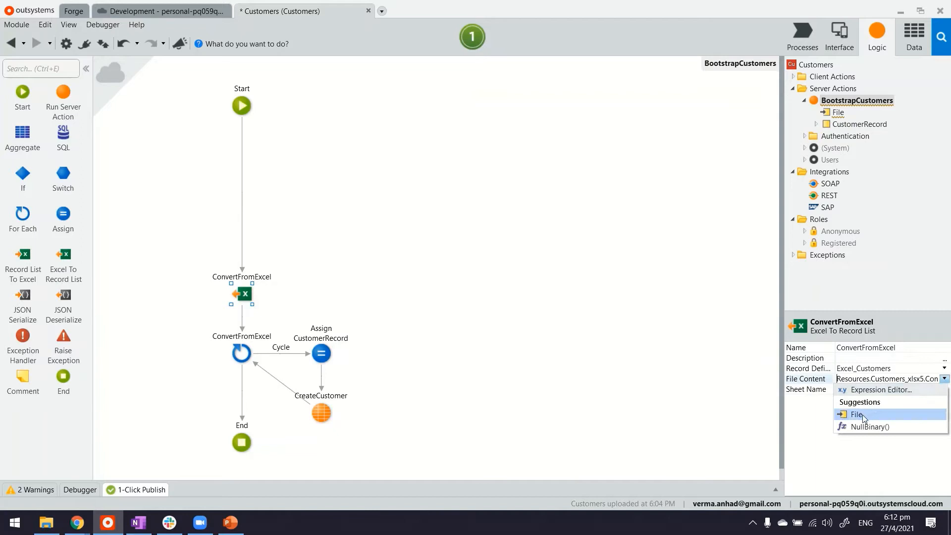
pyautogui.click(857, 414)
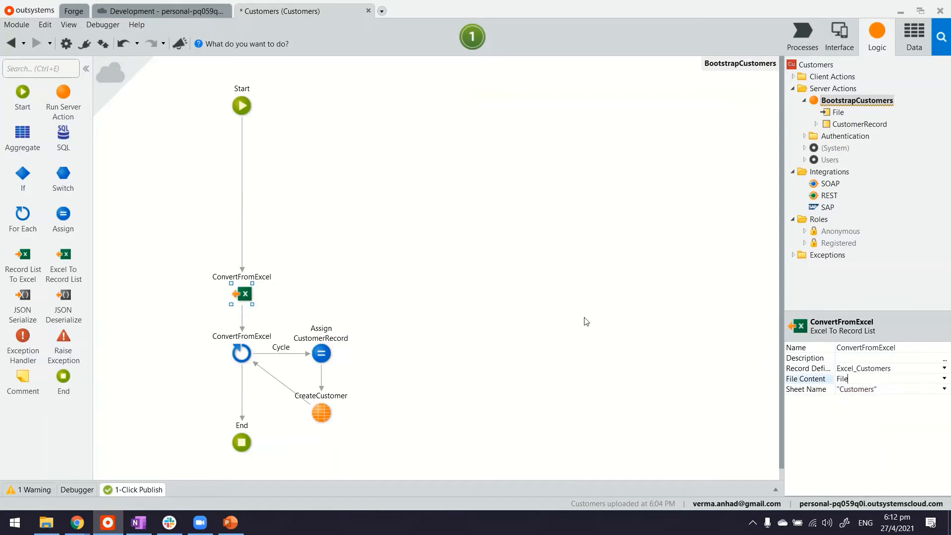
pyautogui.moveTo(565, 322)
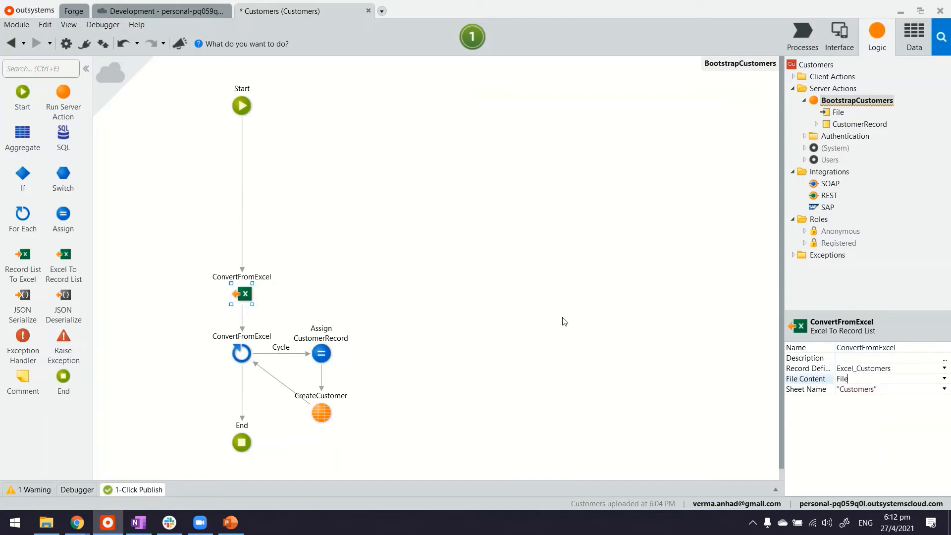
pyautogui.moveTo(660, 150)
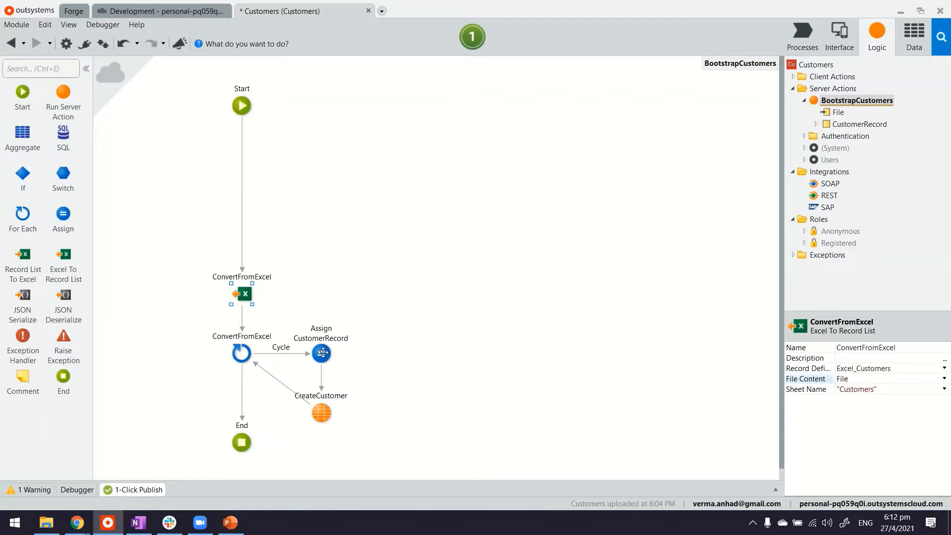
# Step: Review Assign CustomerRecord and CreateCustomer, then expand the Customer entity in Data
pyautogui.click(322, 354)
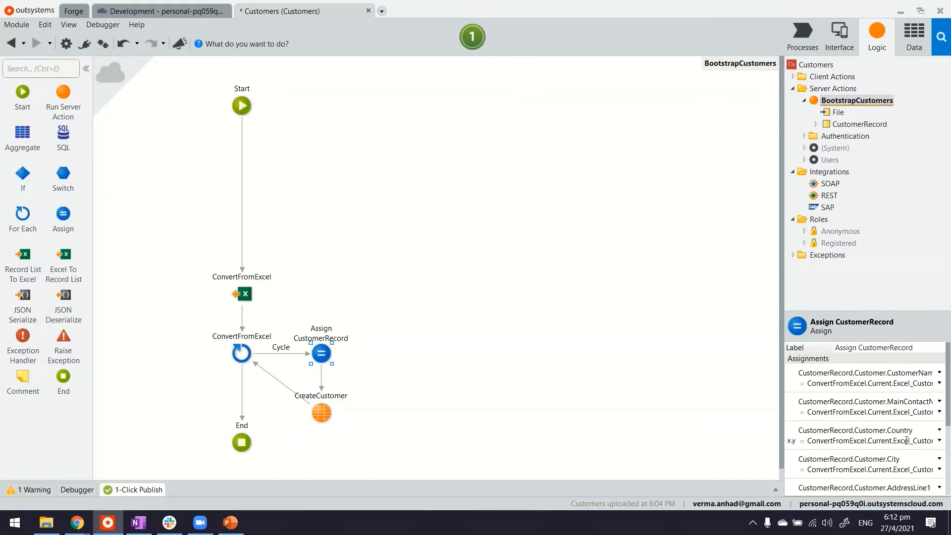
pyautogui.click(322, 413)
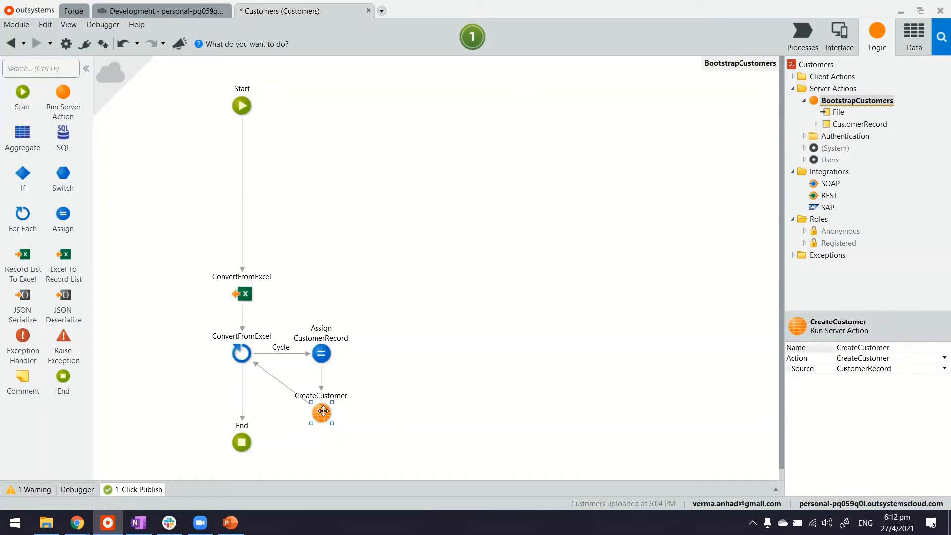
pyautogui.click(914, 36)
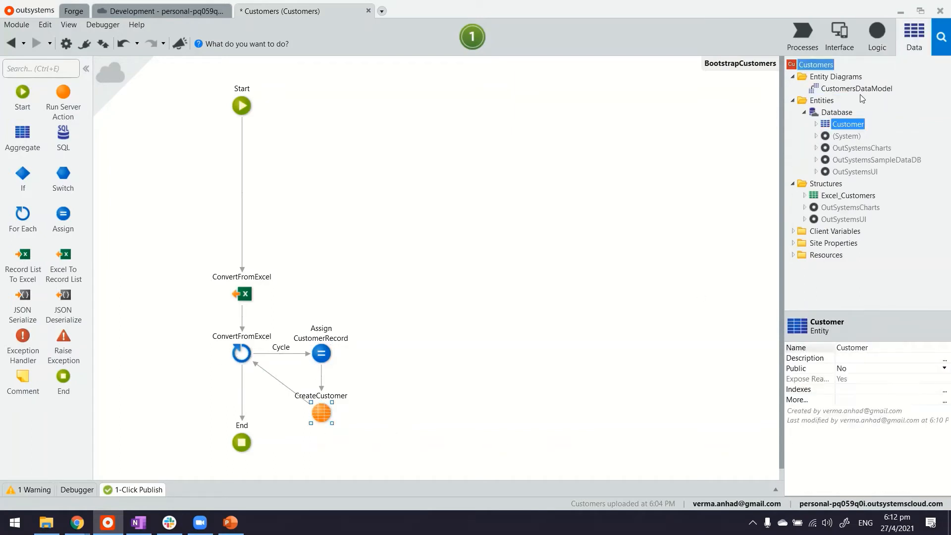
pyautogui.click(816, 124)
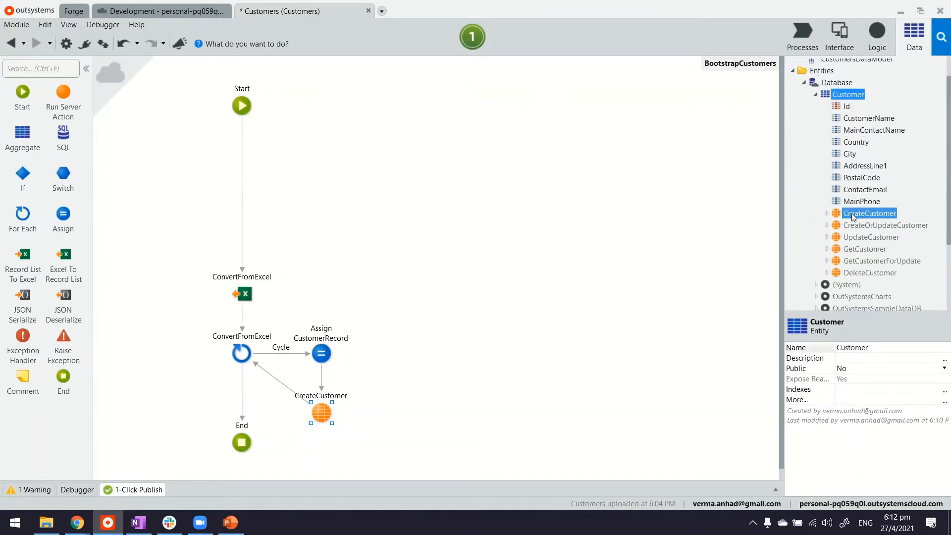
pyautogui.click(321, 415)
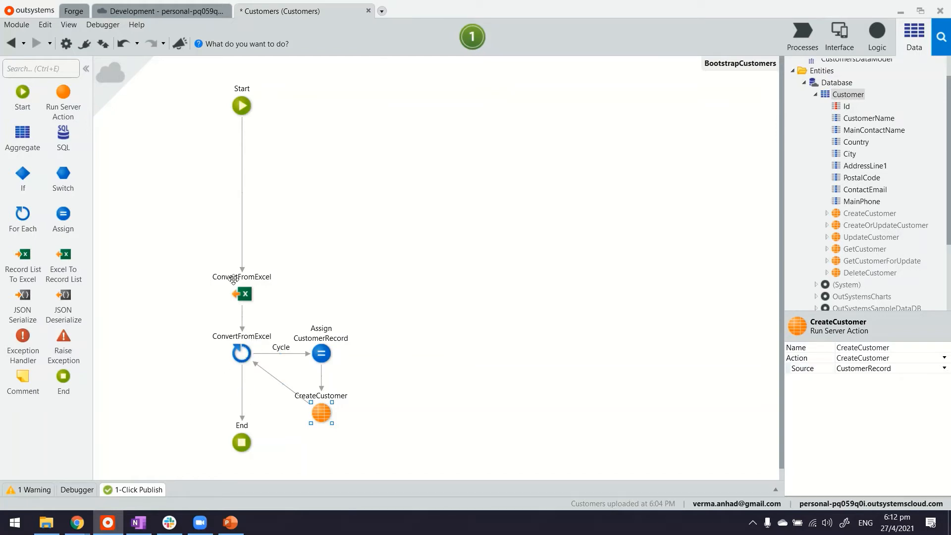
pyautogui.moveTo(243, 294)
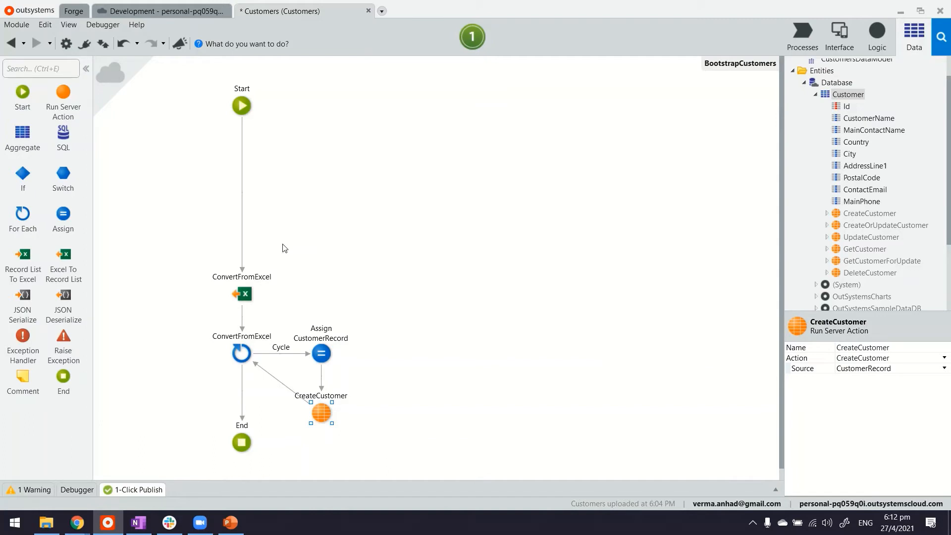
pyautogui.moveTo(839, 36)
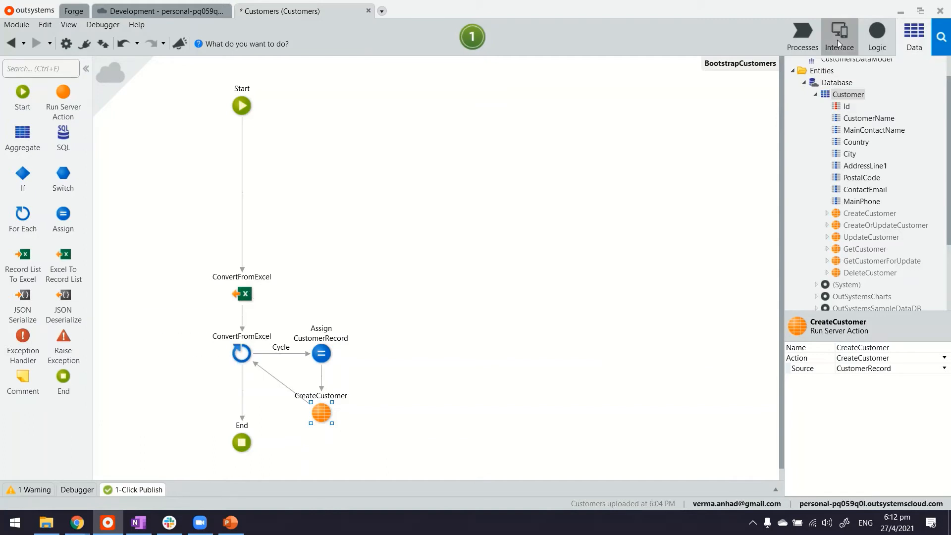
# Step: Return to the BootstrapCustomers flow and select the Assign CustomerRecord step
pyautogui.click(876, 36)
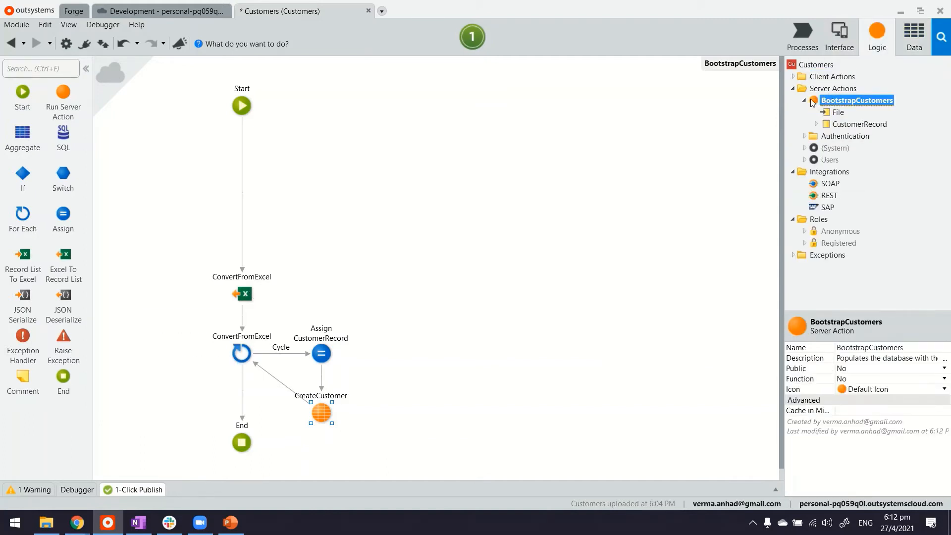
pyautogui.click(838, 113)
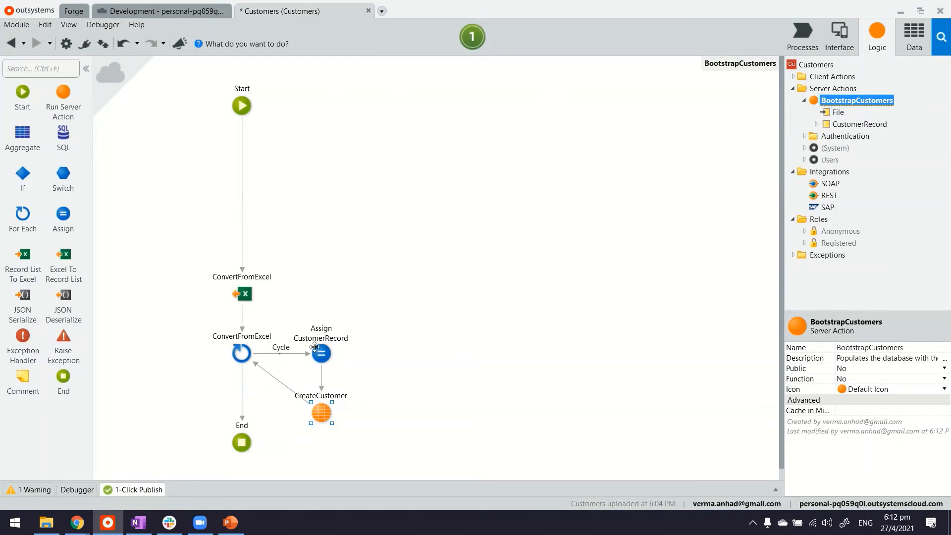
pyautogui.click(321, 353)
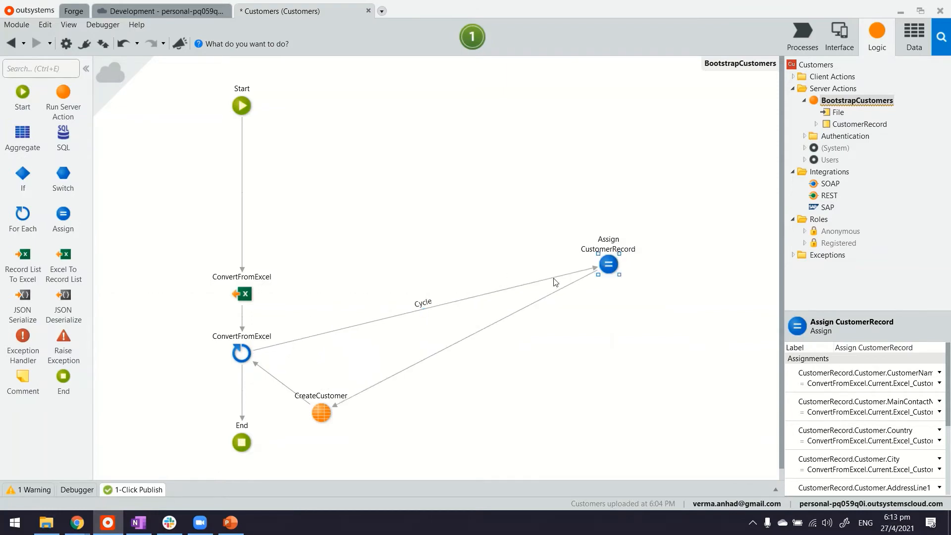
pyautogui.moveTo(553, 281)
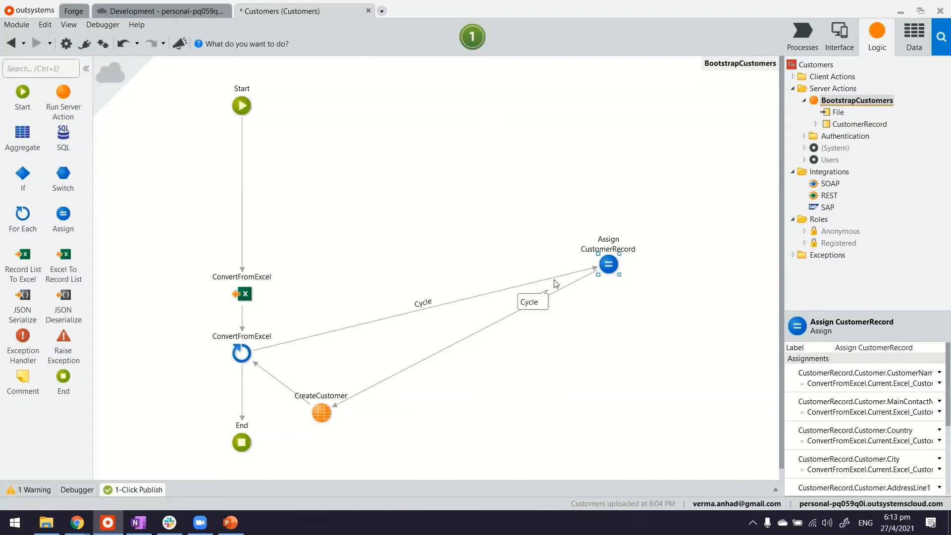
pyautogui.moveTo(443, 307)
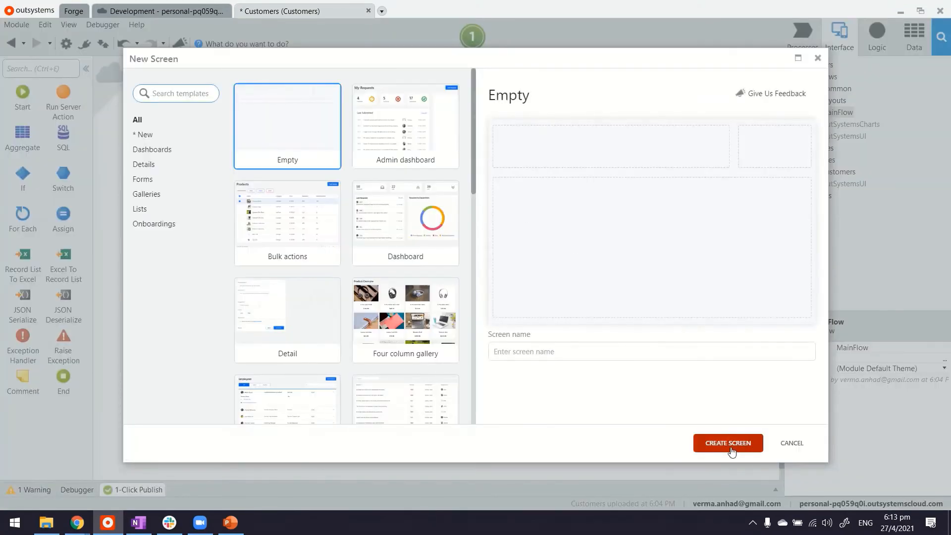
# Step: Create Screen1 titled File and find the Upload widget to place below the title
pyautogui.click(727, 443)
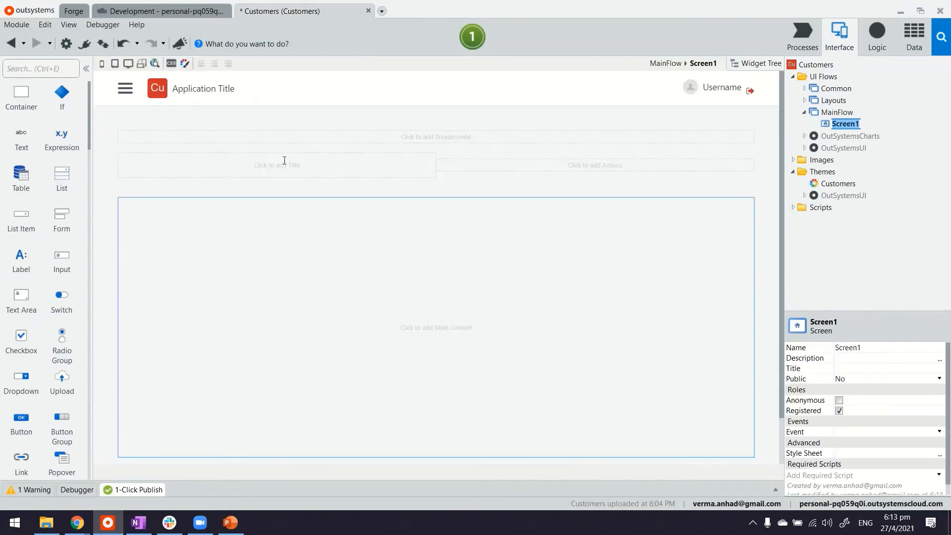
pyautogui.click(822, 160)
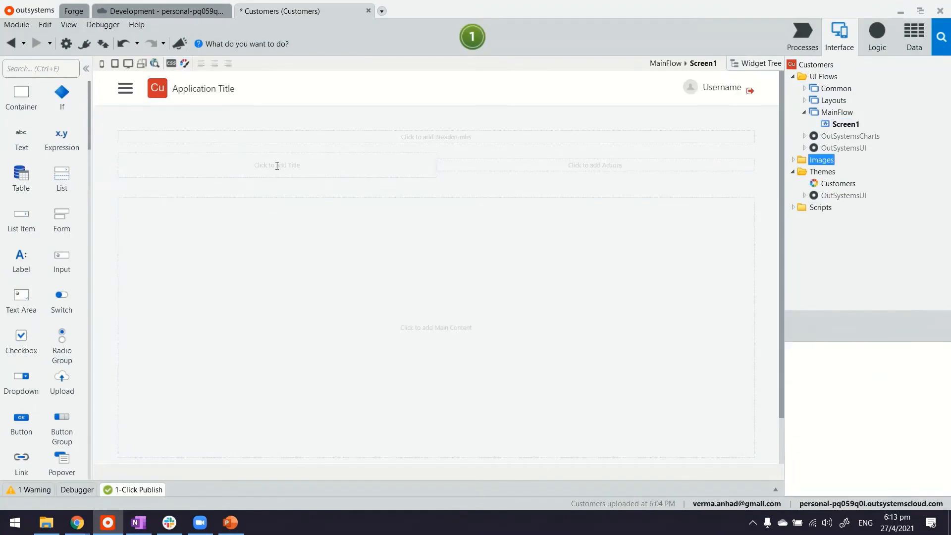
pyautogui.click(277, 164)
pyautogui.write('File')
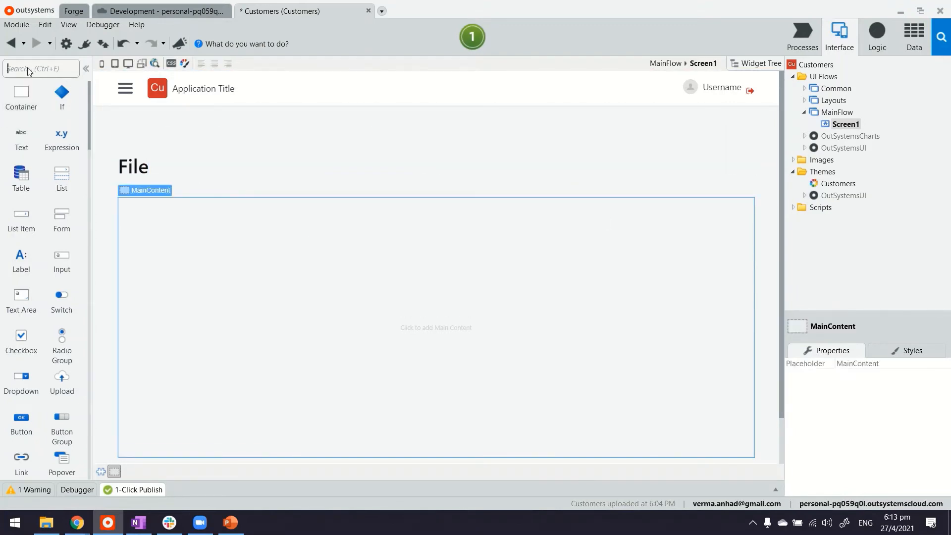
pyautogui.write('upl')
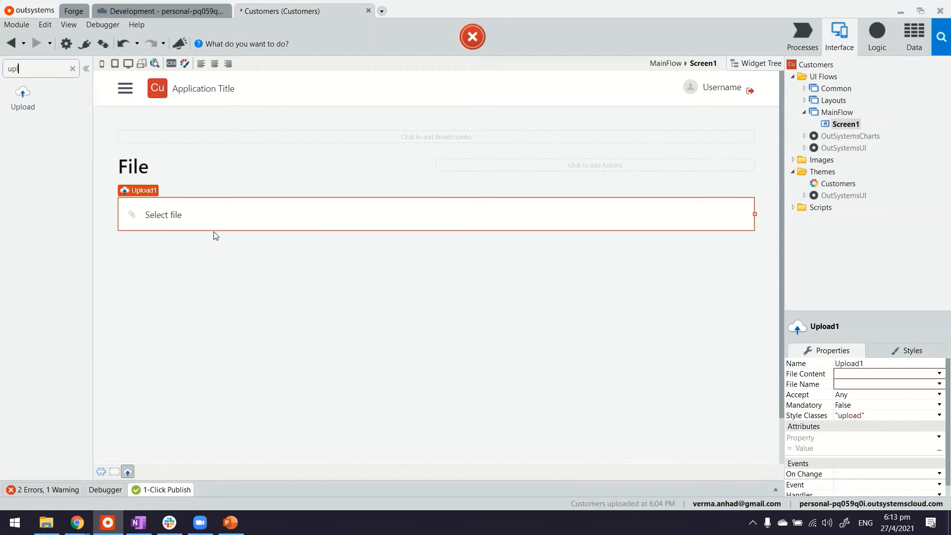
pyautogui.moveTo(252, 220)
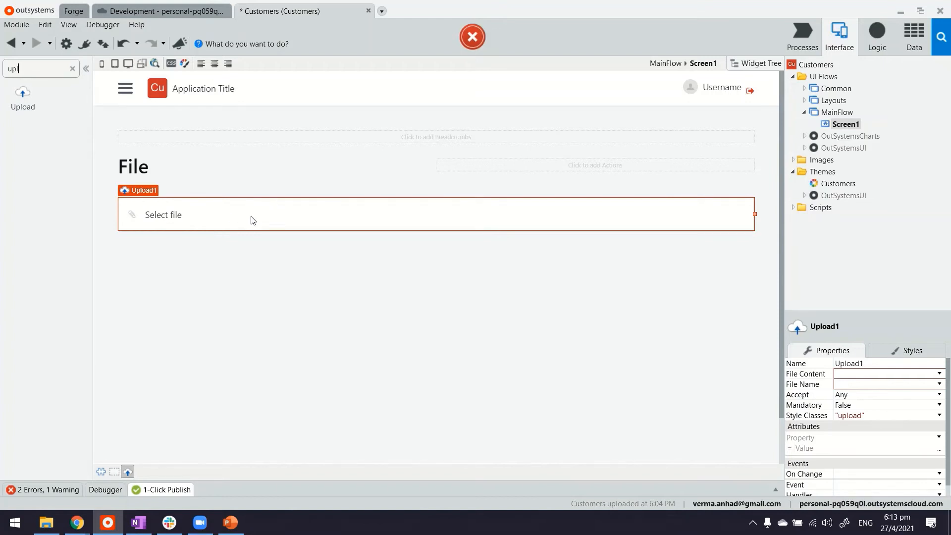
# Step: Bind Upload1's File Content and File Name each to a new local variable
pyautogui.click(939, 373)
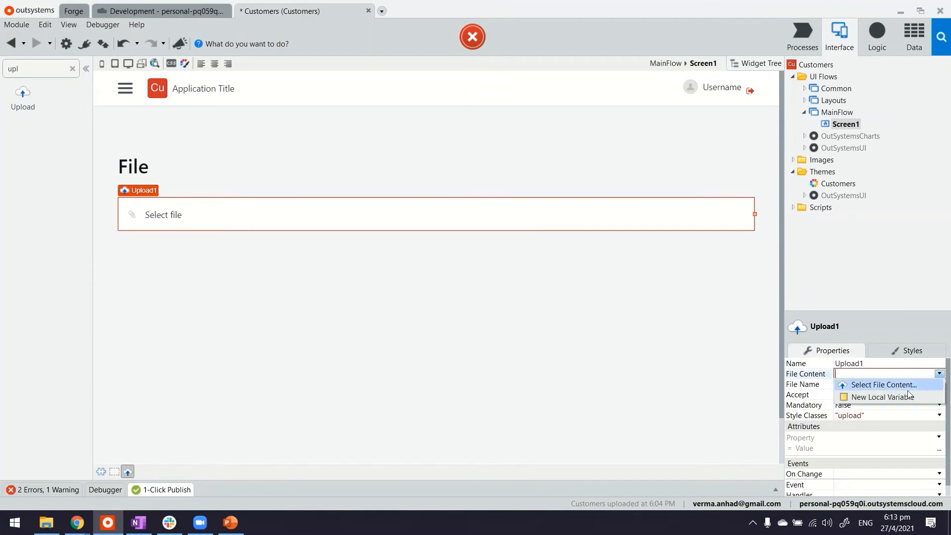
pyautogui.click(874, 397)
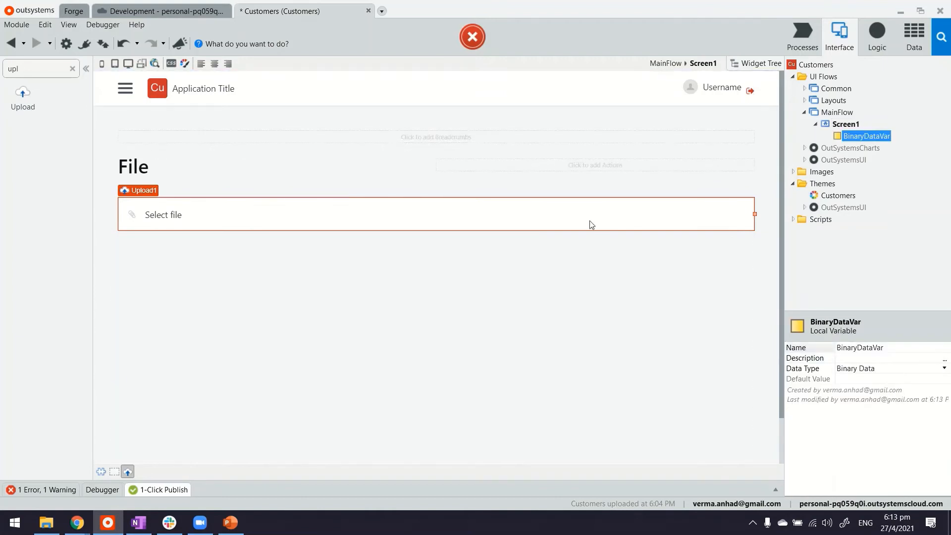
pyautogui.click(940, 384)
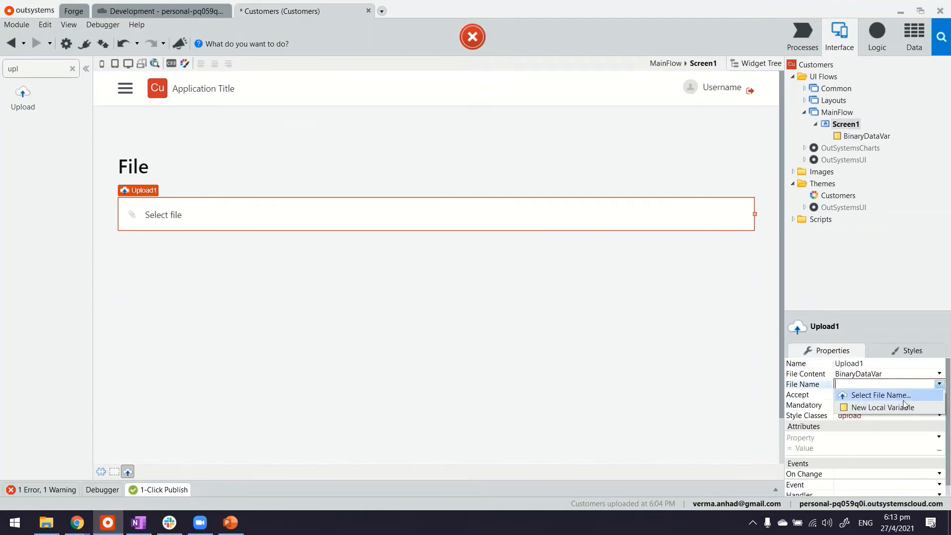
pyautogui.click(881, 407)
pyautogui.write('but')
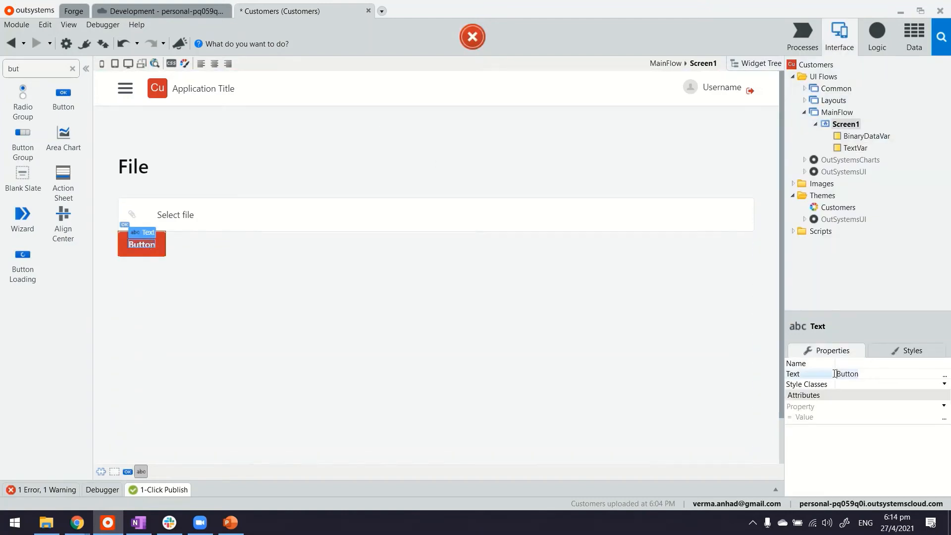
# Step: Add a Process button and drag the Customer entity onto the screen as a table
pyautogui.write('Process')
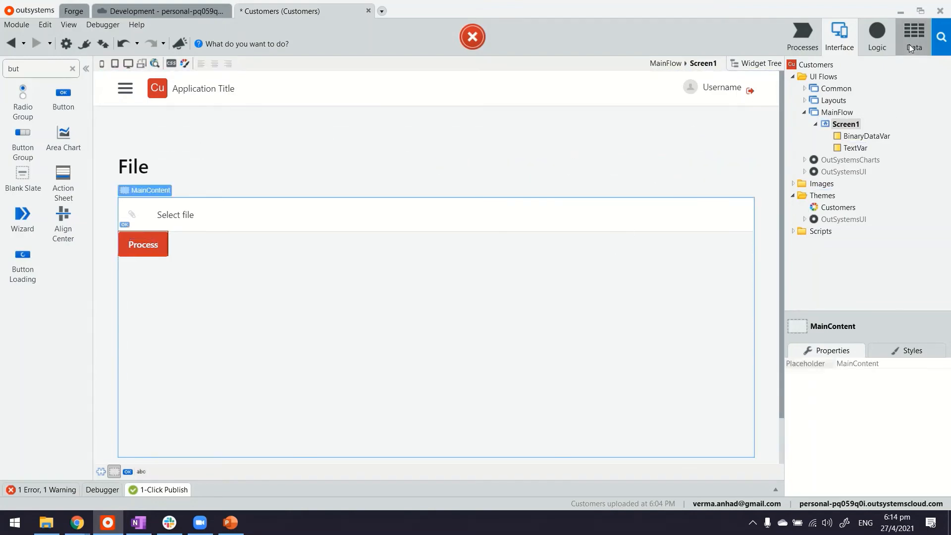
pyautogui.click(913, 36)
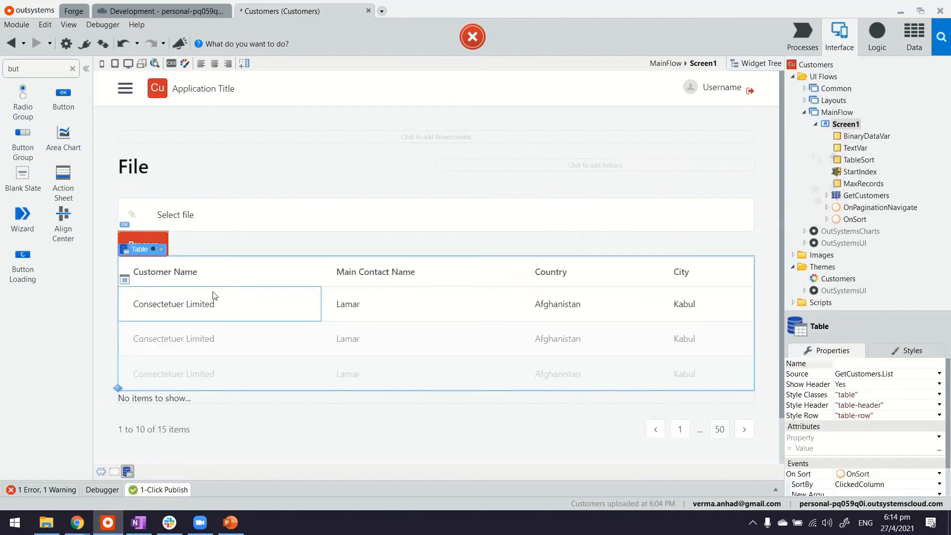
pyautogui.click(173, 304)
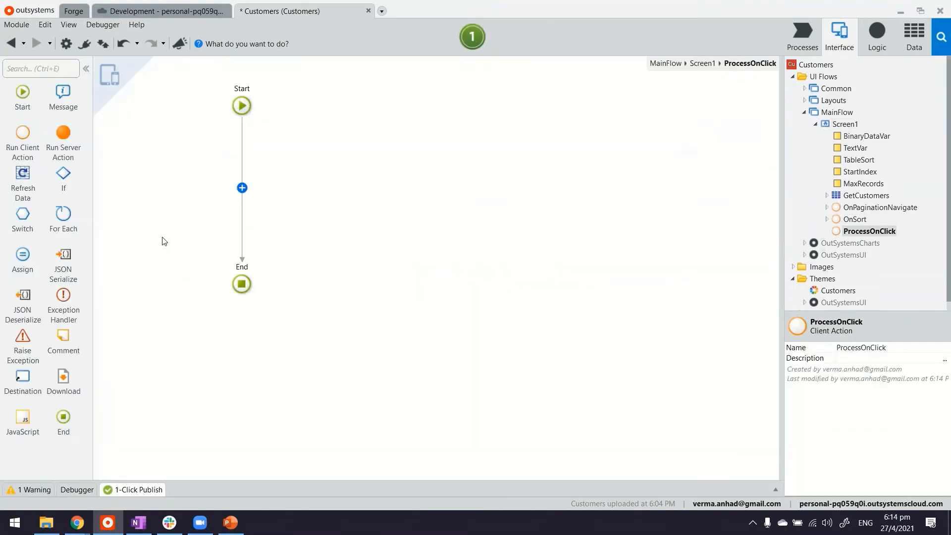
pyautogui.moveTo(469, 165)
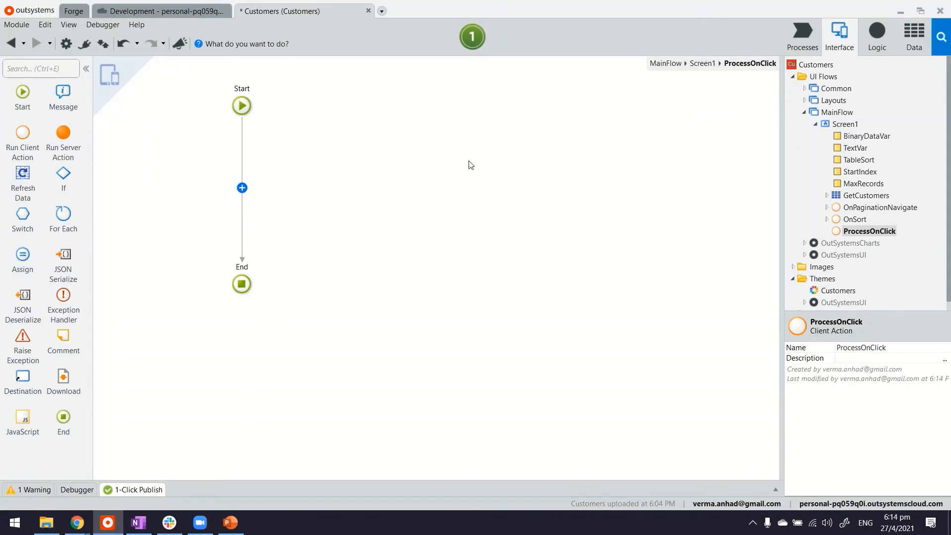
# Step: Call BootstrapCustomers in ProcessOnClick with BinaryDataVar as its File argument
pyautogui.click(876, 33)
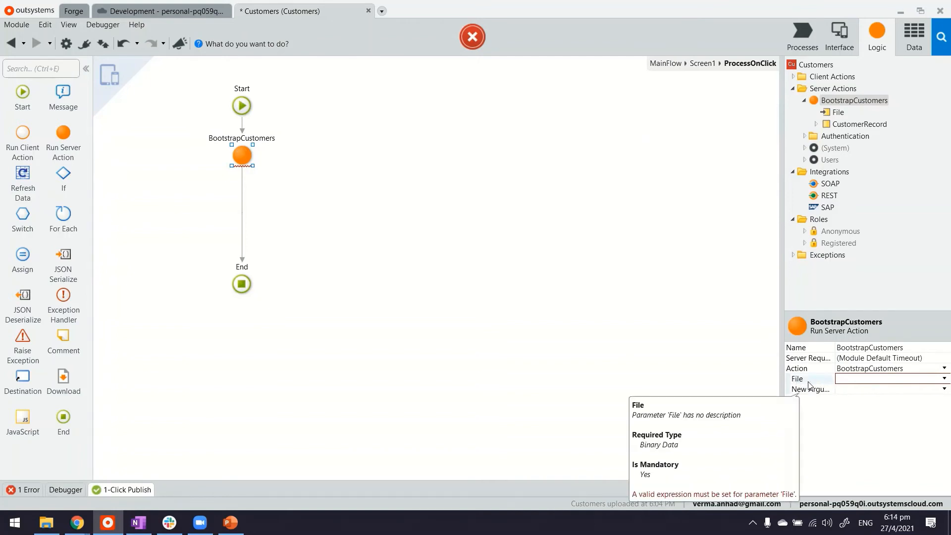
pyautogui.click(838, 112)
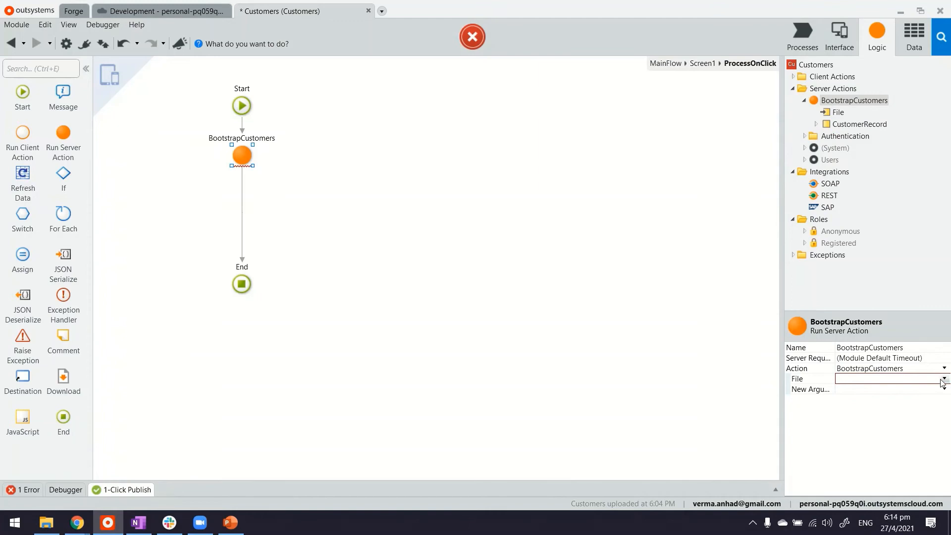
pyautogui.click(943, 379)
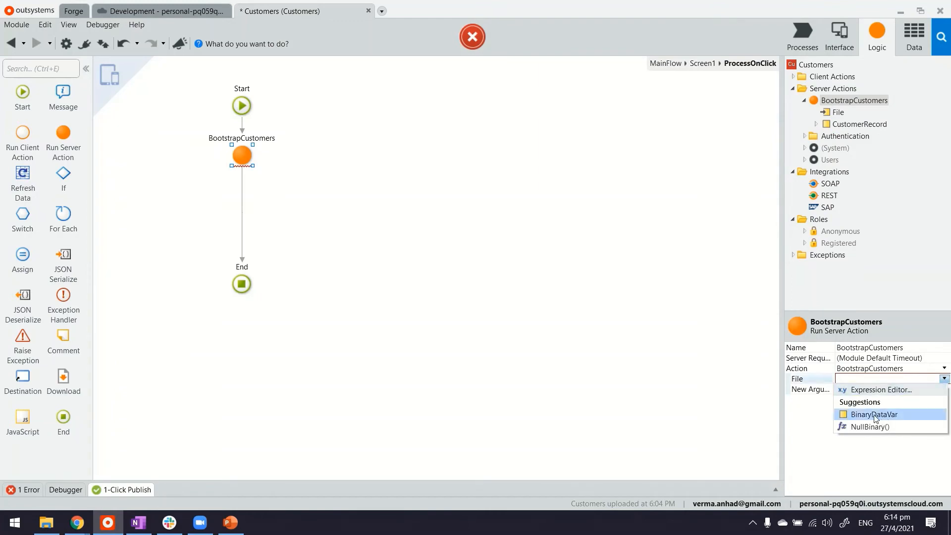
pyautogui.click(874, 415)
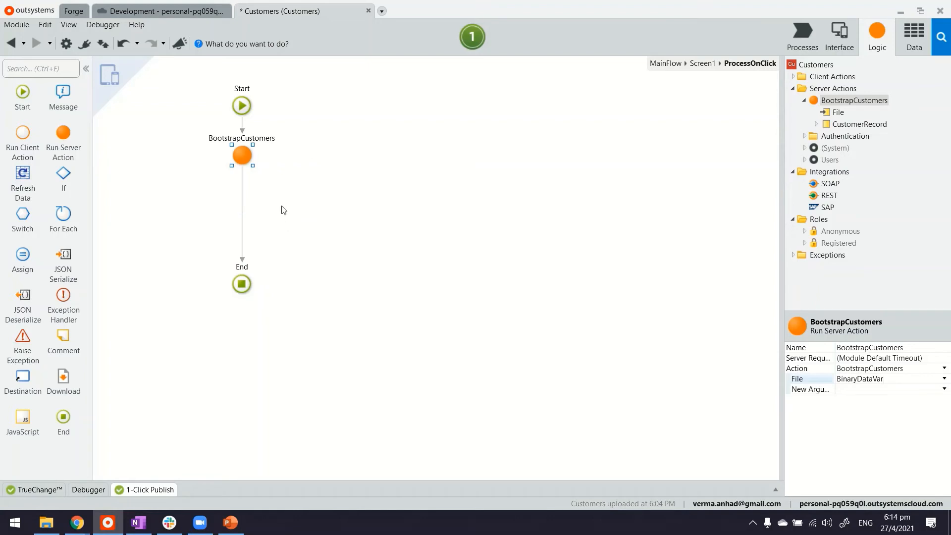
pyautogui.moveTo(599, 188)
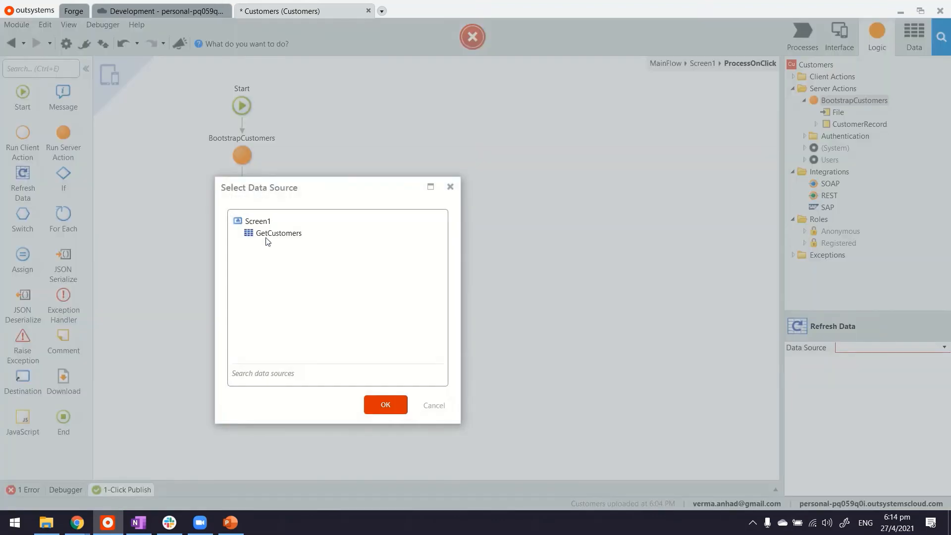
# Step: Refresh GetCustomers and add a Message node saying the file has been processed
pyautogui.click(385, 406)
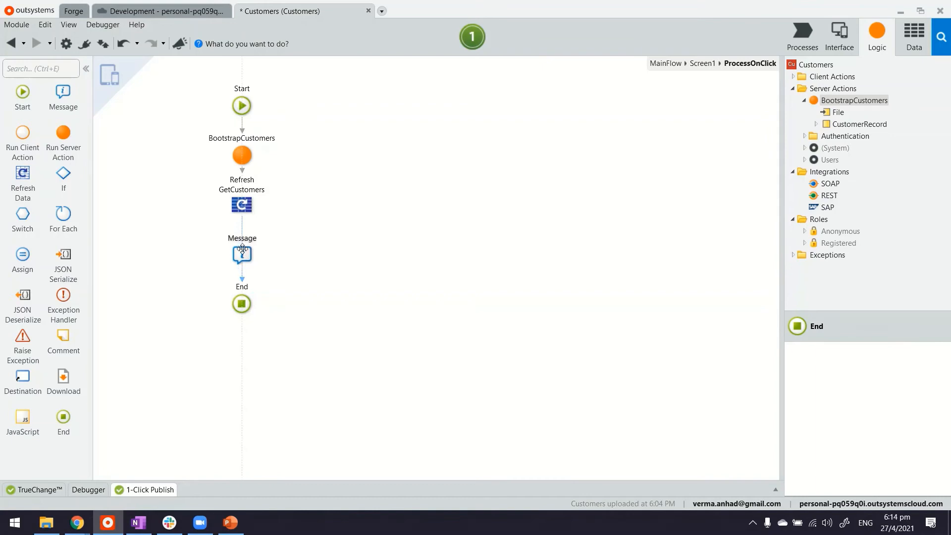
pyautogui.click(240, 253)
pyautogui.write('"g')
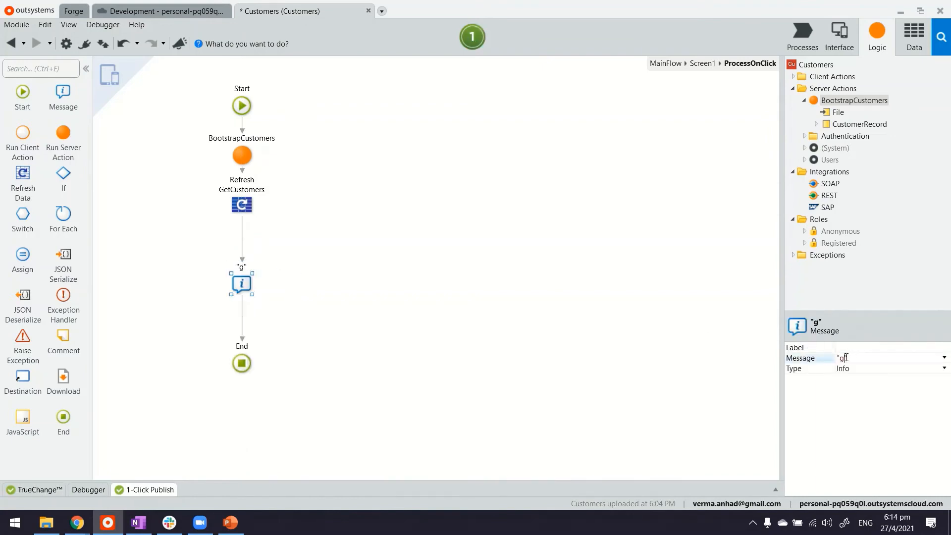
pyautogui.write('file has')
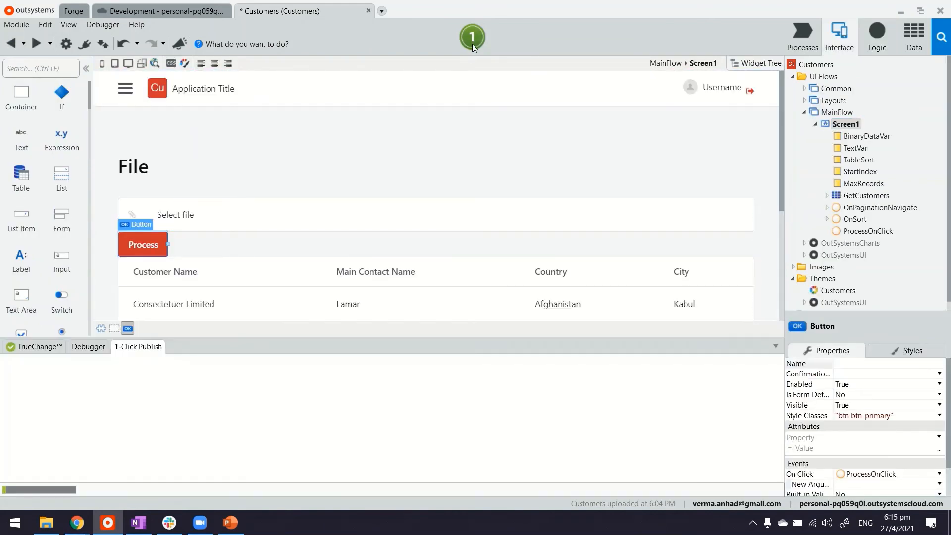
# Step: Publish the Customers module with 1-Click Publish until it reports available
pyautogui.click(473, 36)
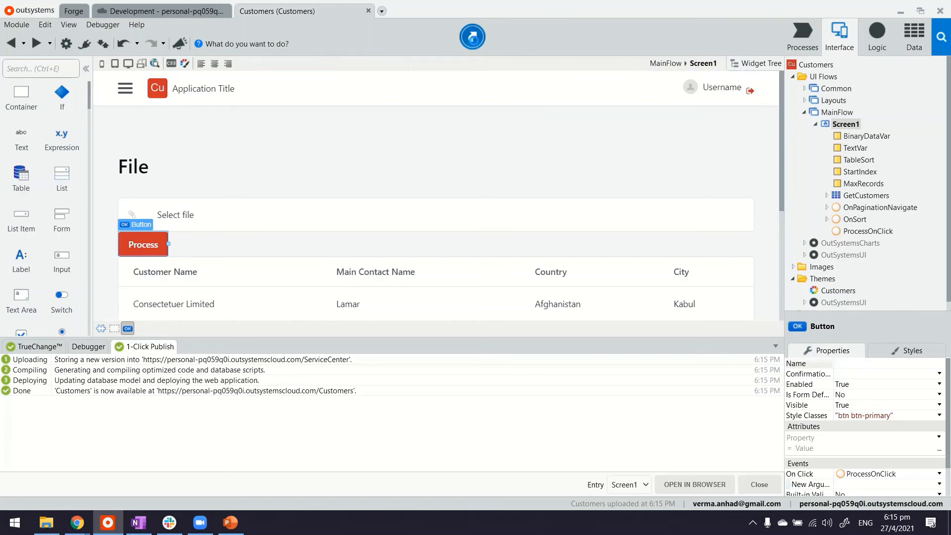
# Step: Open the published Screen1 in the browser, then open the Customers - Copy workbook
pyautogui.click(694, 484)
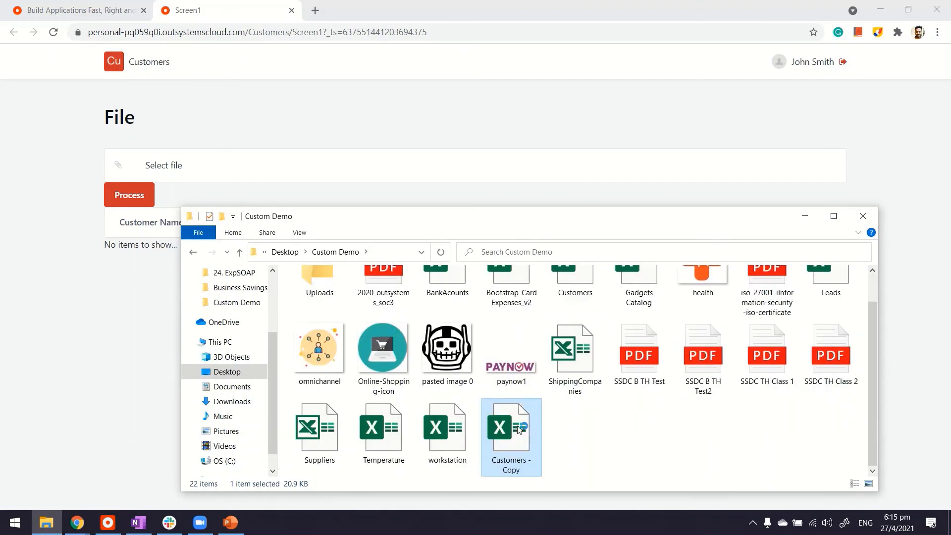
pyautogui.doubleClick(511, 426)
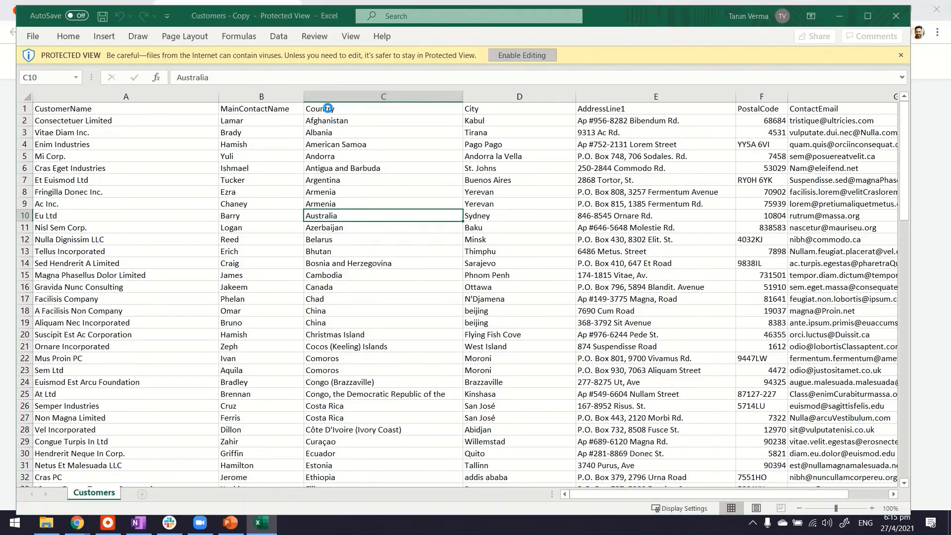
# Step: Enable editing and trim the Customers sheet to the header plus three customer rows
pyautogui.click(520, 54)
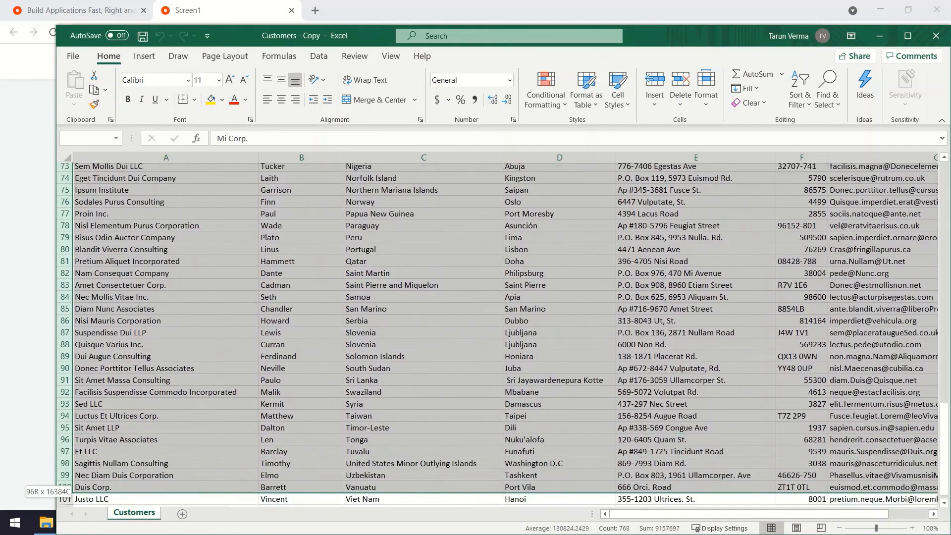
pyautogui.scroll(-3)
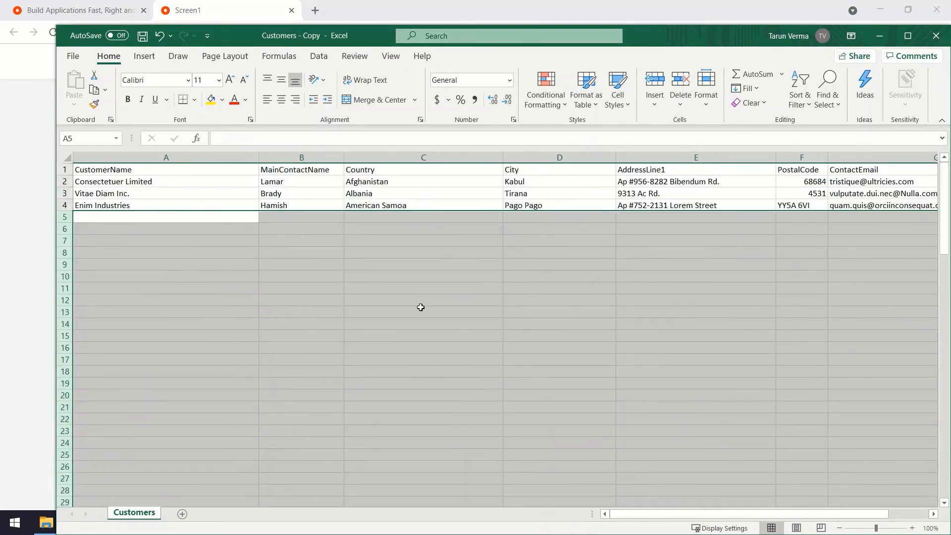
pyautogui.click(165, 181)
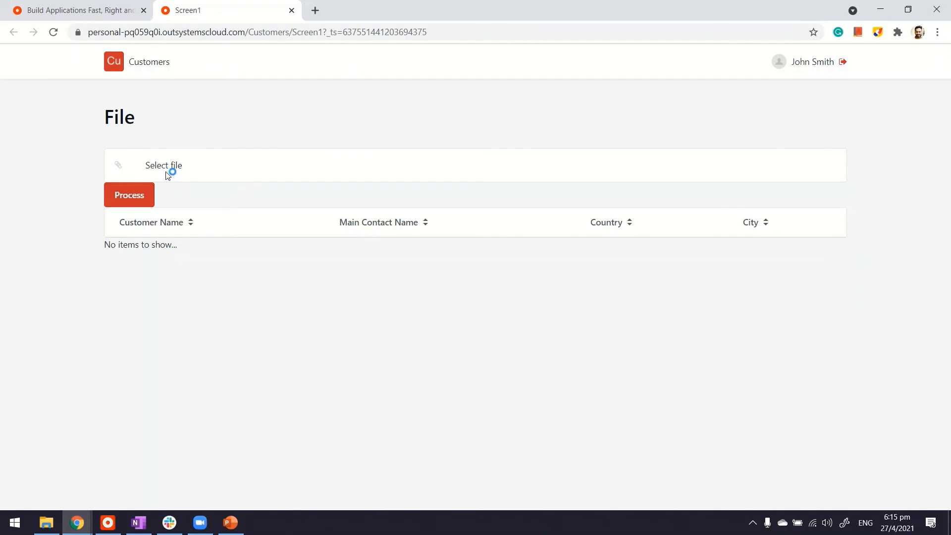
# Step: Upload Customers - Copy.xlsx and process it so the table lists three customers
pyautogui.click(164, 165)
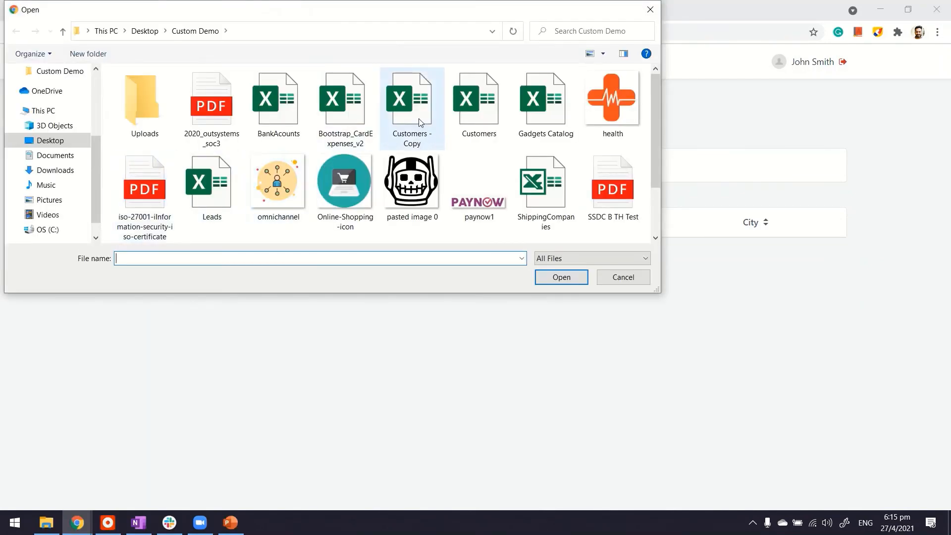
pyautogui.click(559, 278)
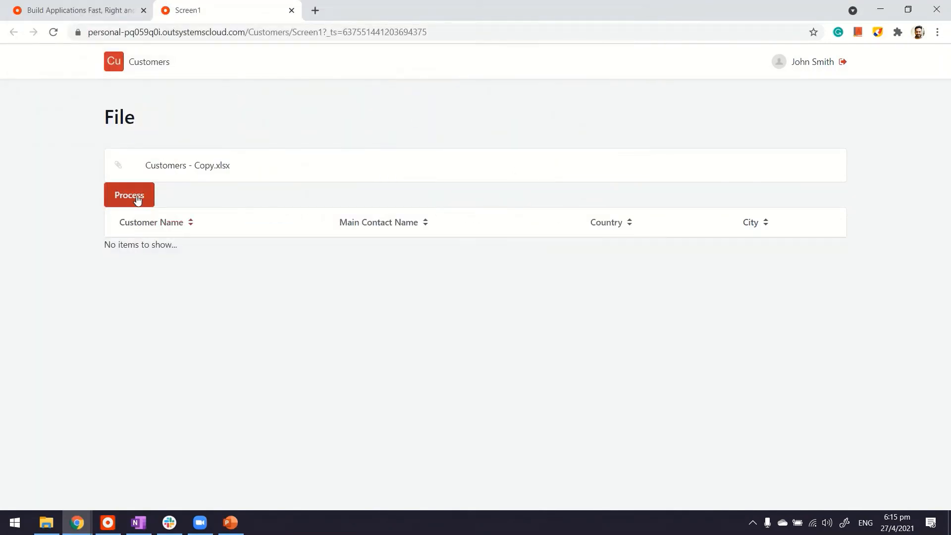
pyautogui.click(129, 195)
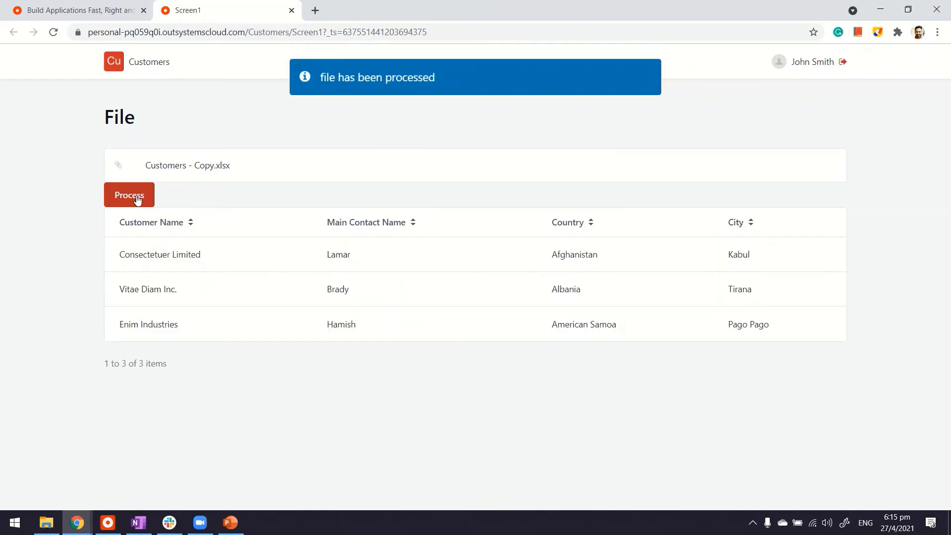
pyautogui.moveTo(151, 334)
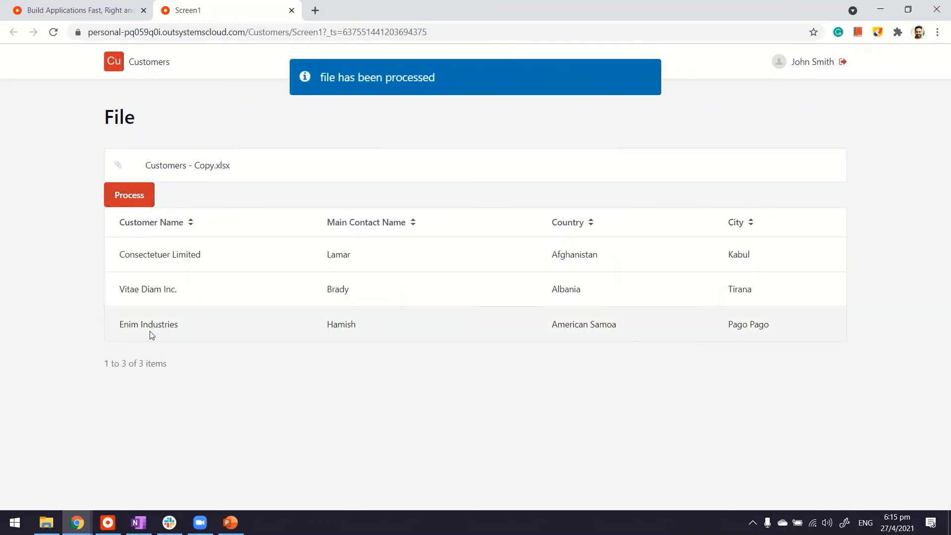